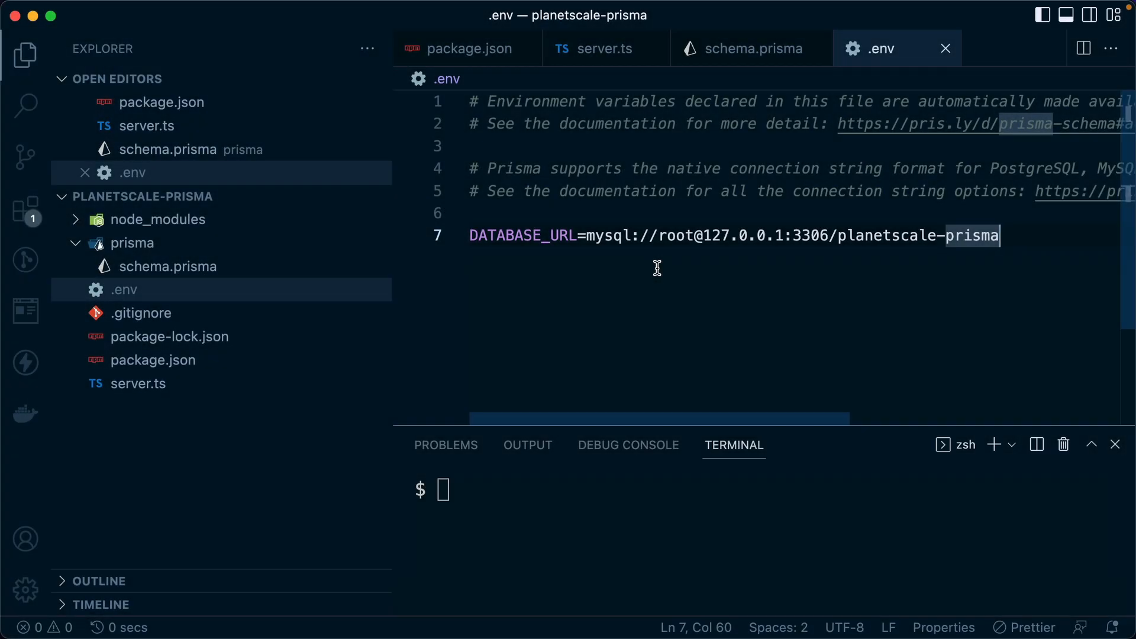
{"action": "mouse_move", "coordinate": [745, 55]}
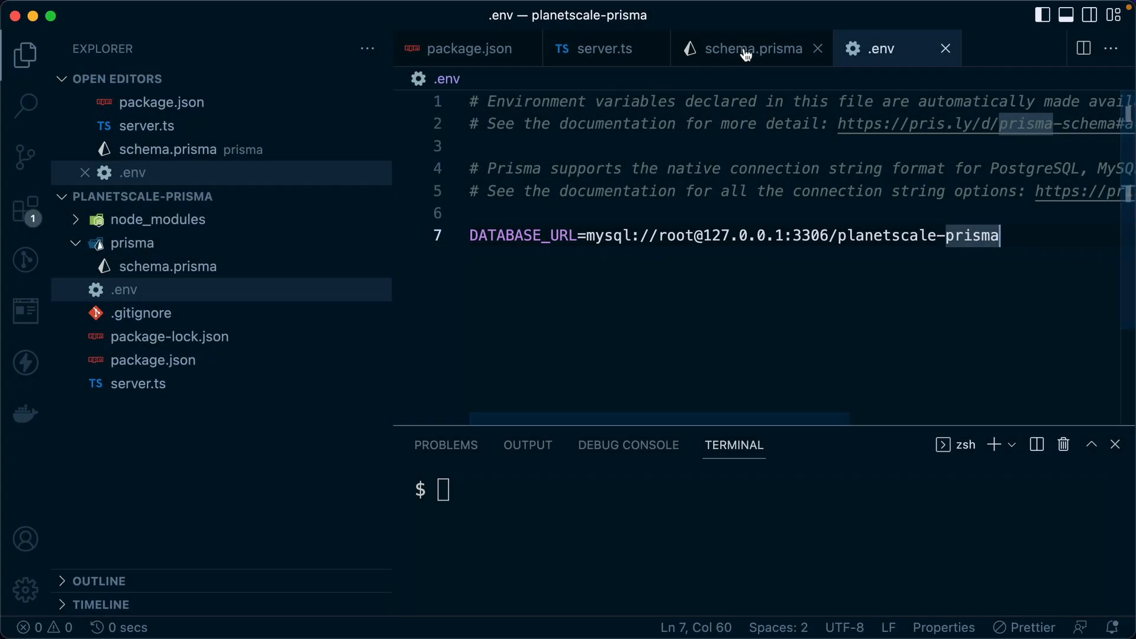
{"action": "mouse_move", "coordinate": [970, 235]}
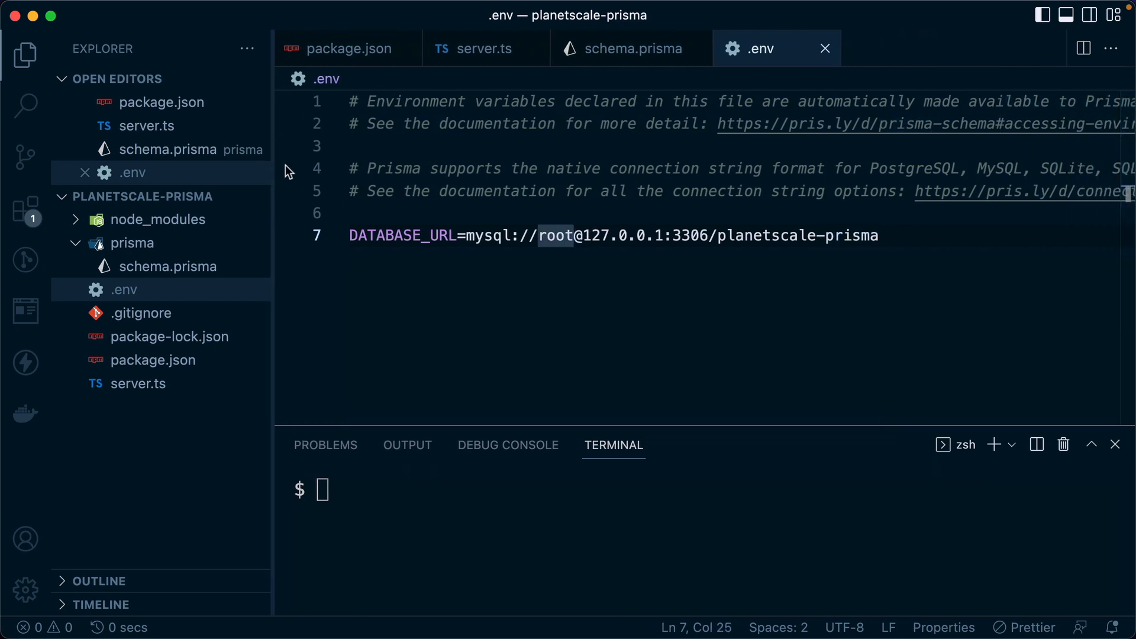
{"action": "mouse_move", "coordinate": [629, 49]}
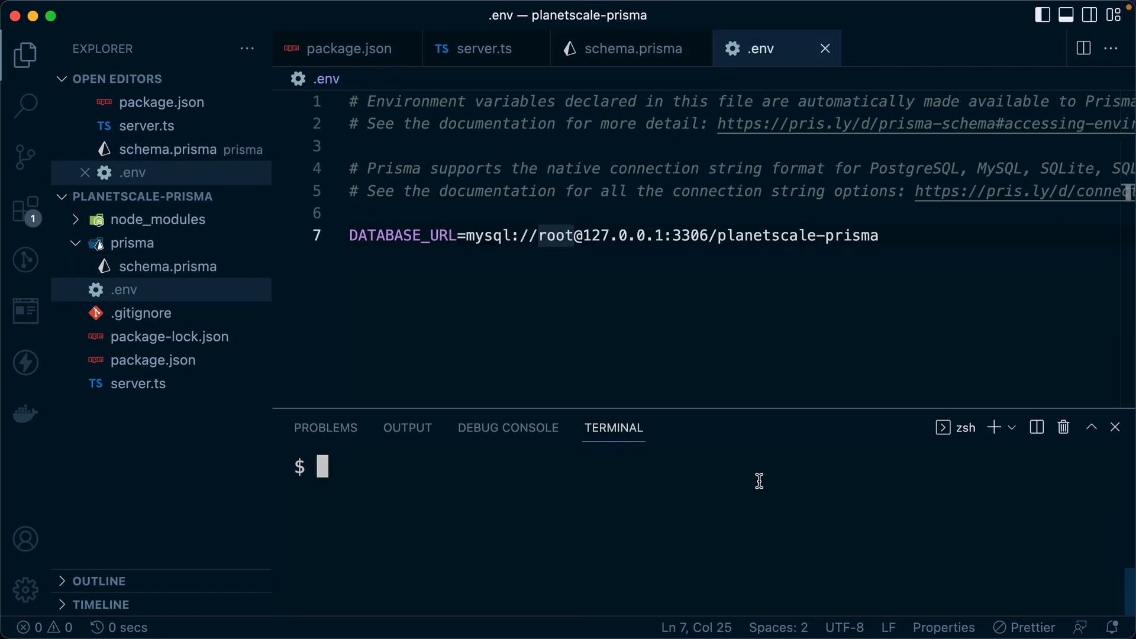
Step: Add model Customer with a cuid String id, name, email, and createdAt/updatedAt DateTime fields
{"action": "left_click", "coordinate": [630, 48]}
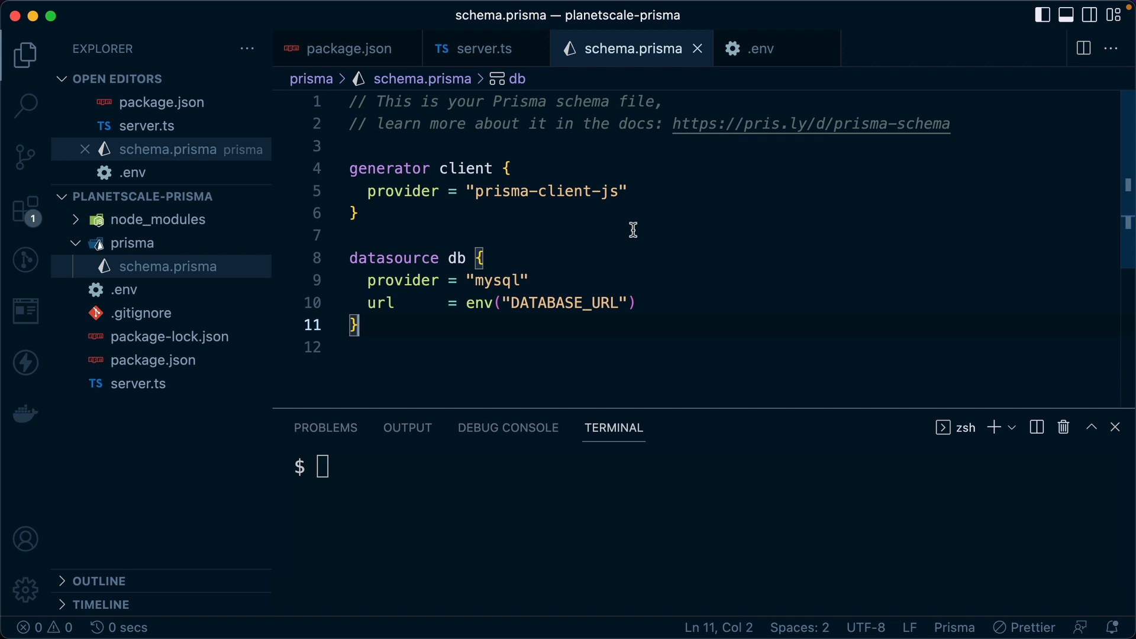
{"action": "key", "text": "Return"}
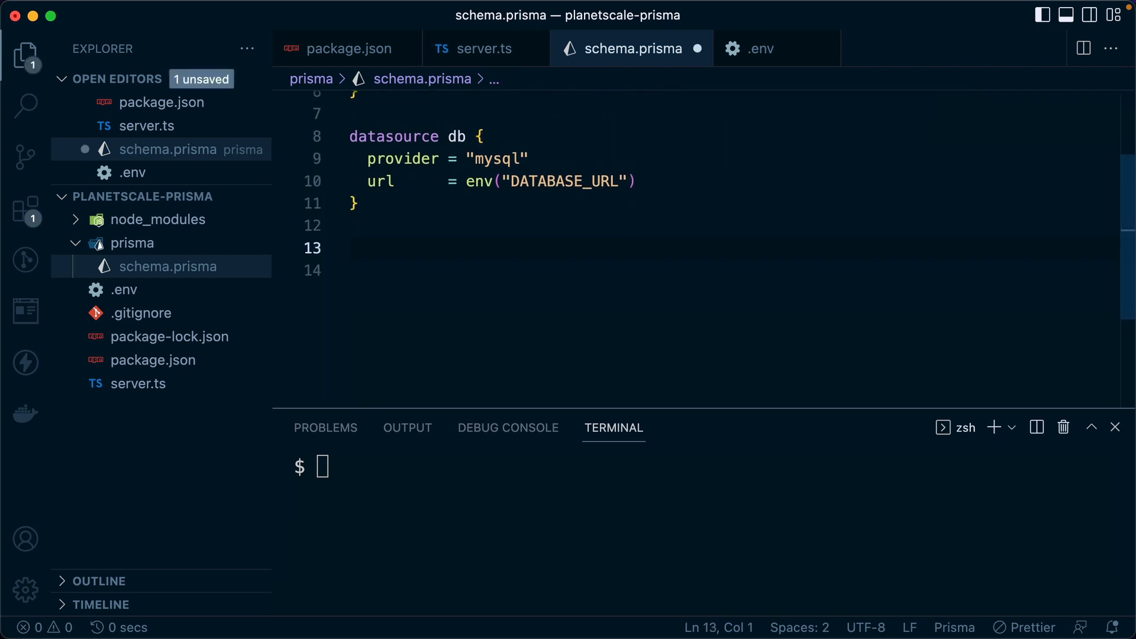
{"action": "type", "text": "model Customer {"}
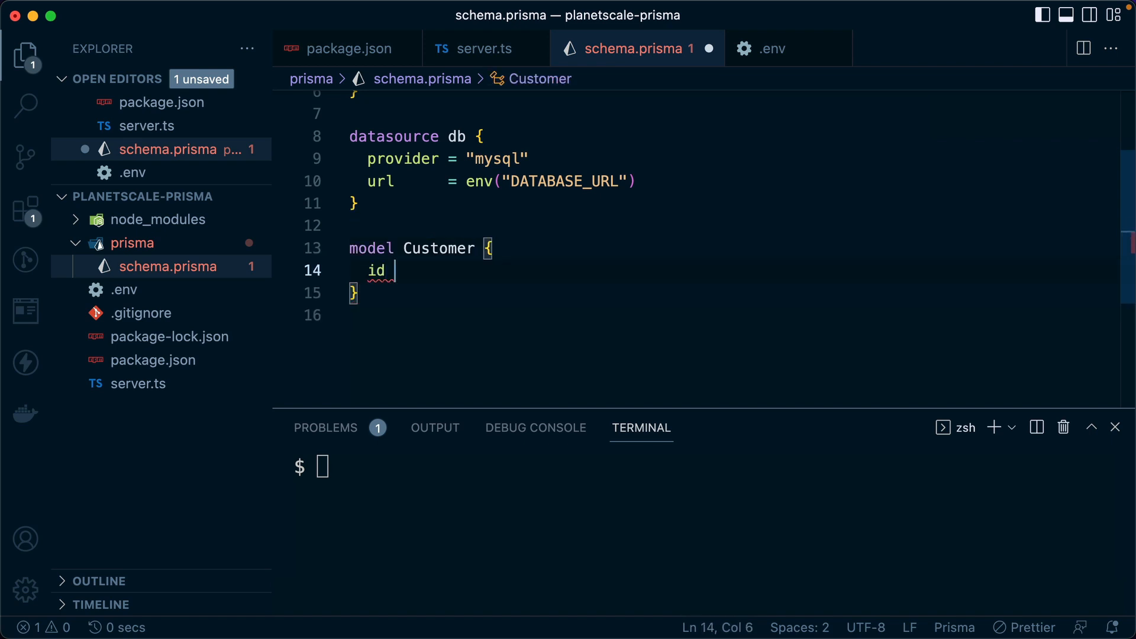
{"action": "type", "text": "String @id"}
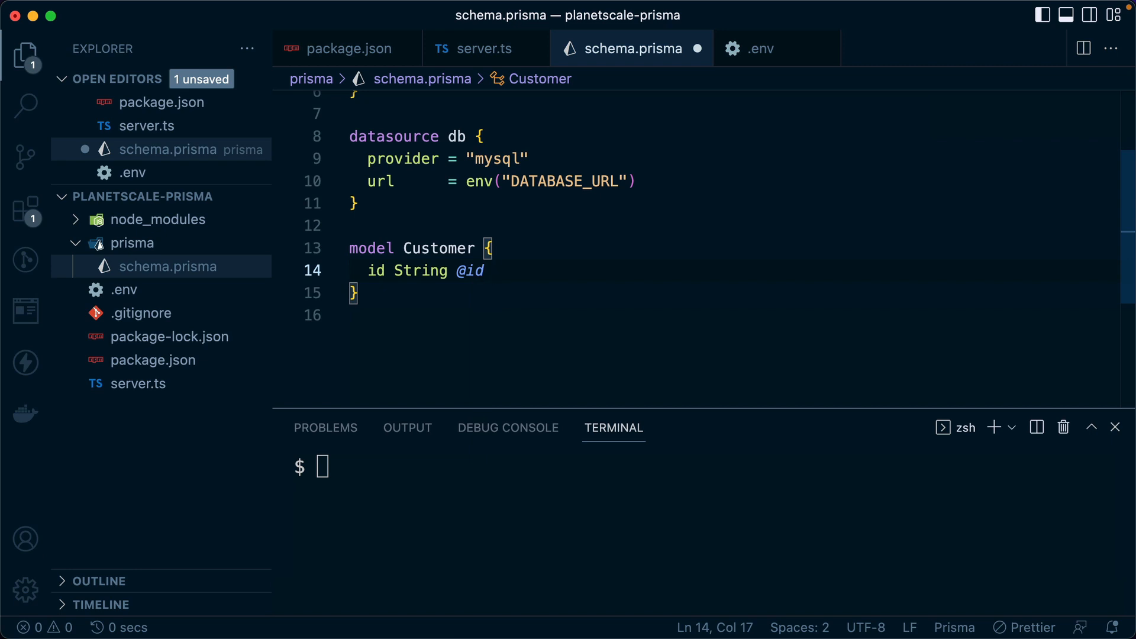
{"action": "type", "text": "@default(cuid("}
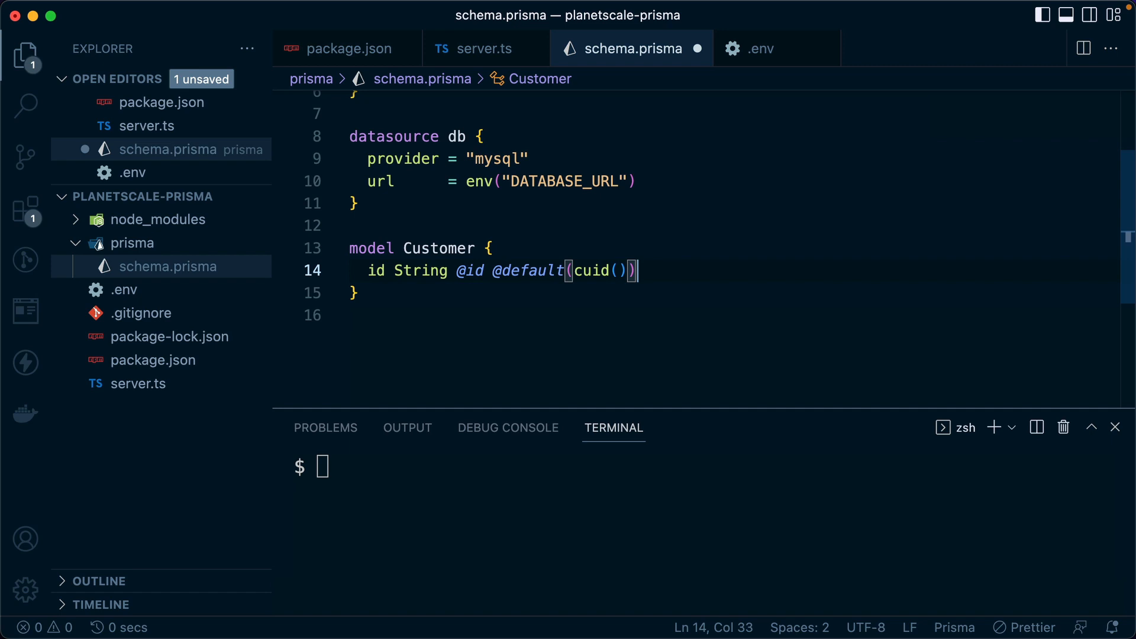
{"action": "key", "text": "Return"}
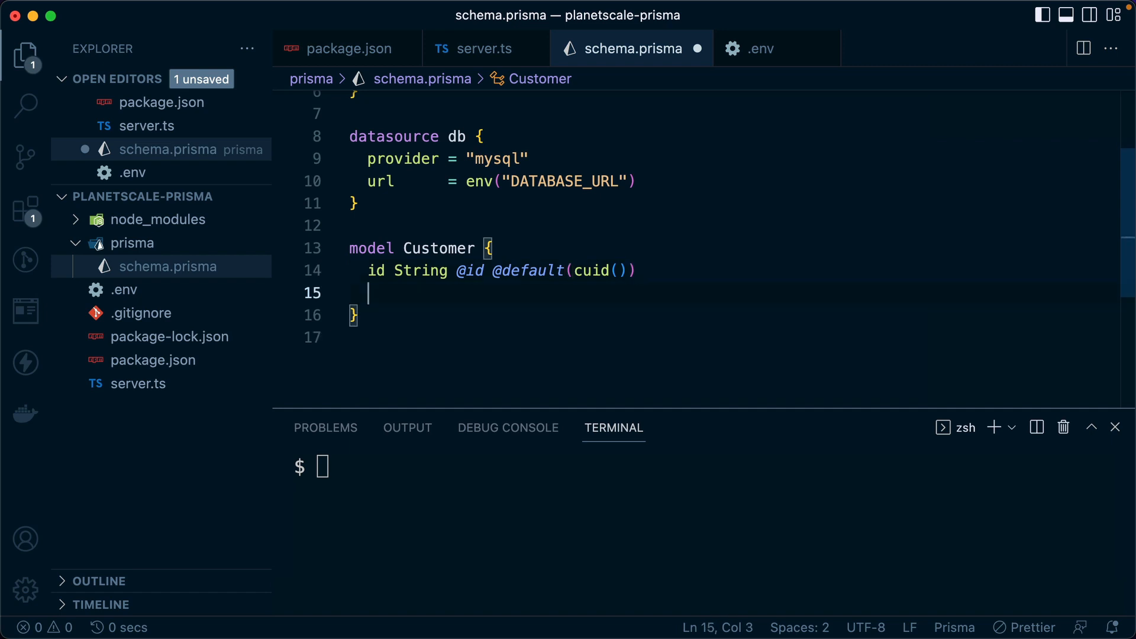
{"action": "type", "text": "name String"}
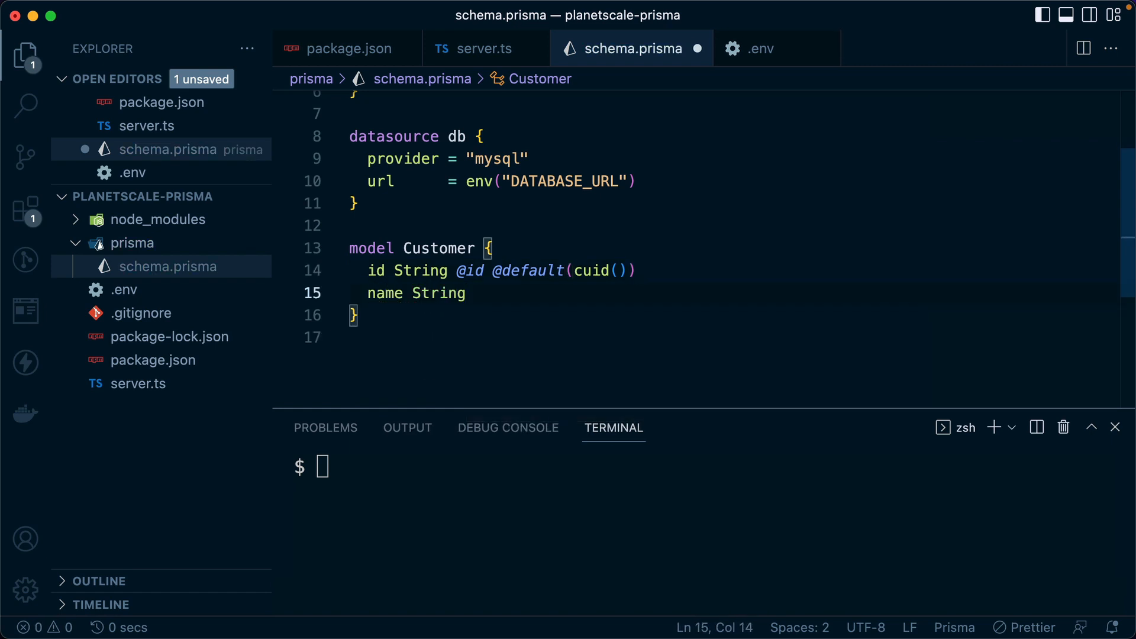
{"action": "type", "text": "email String"}
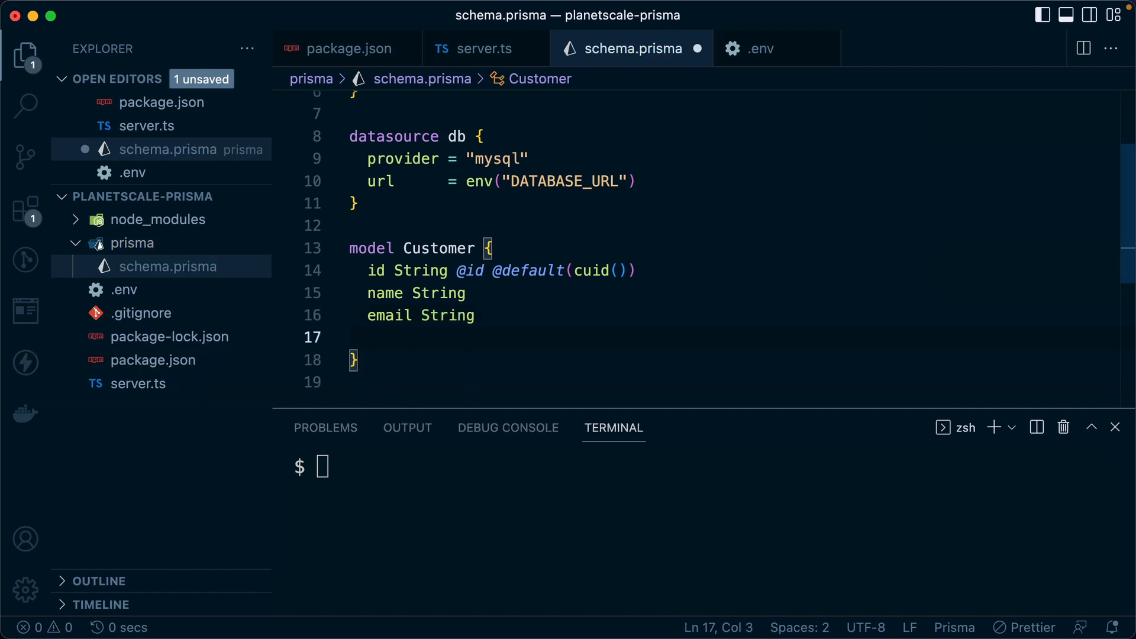
{"action": "type", "text": "createdAt DateTime @default(now("}
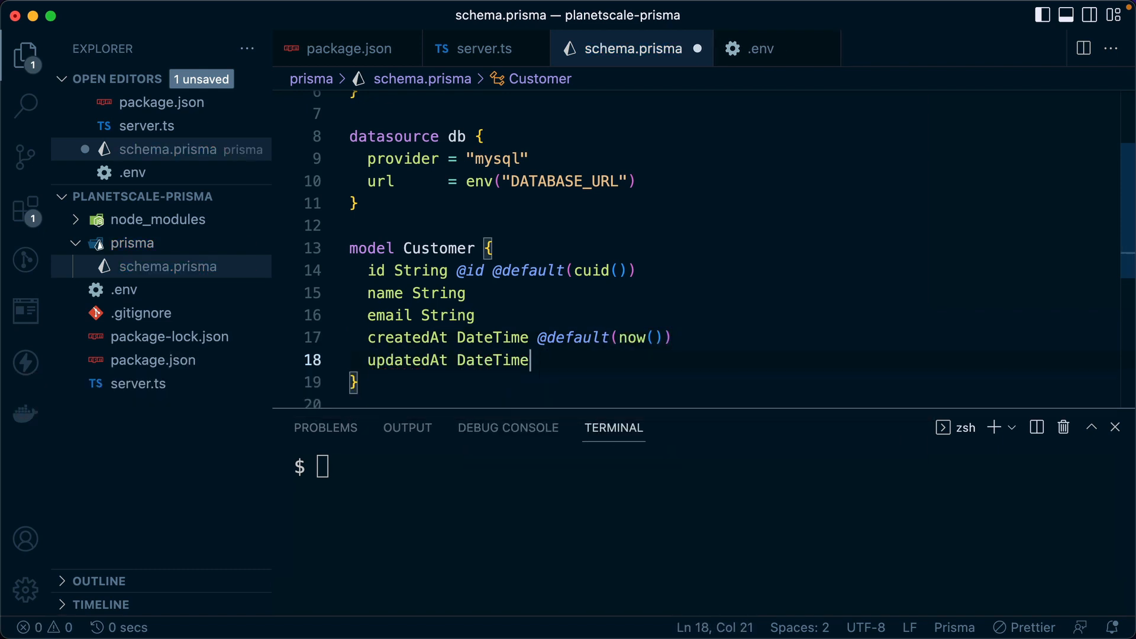
{"action": "type", "text": "@updatedAt"}
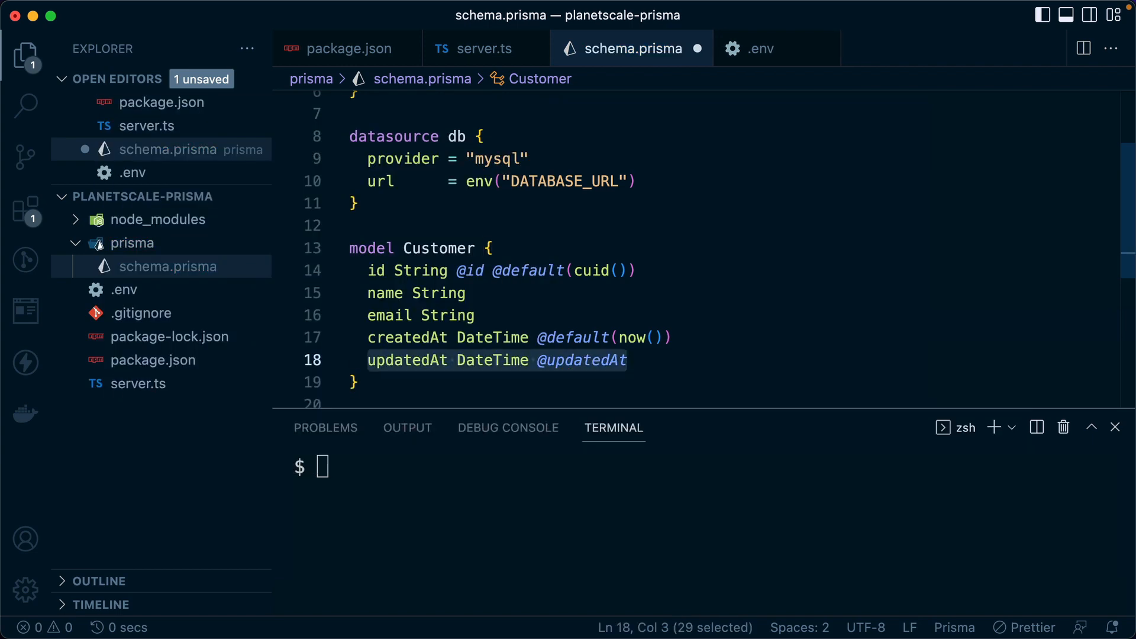
{"action": "left_click", "coordinate": [627, 360]}
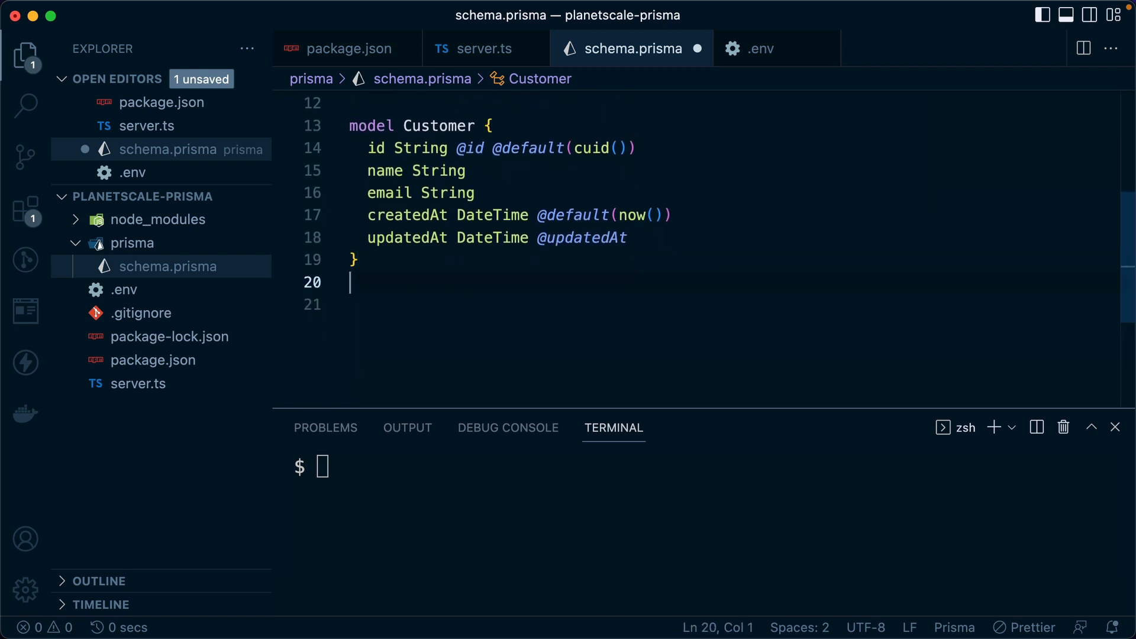
{"action": "type", "text": "model Inov"}
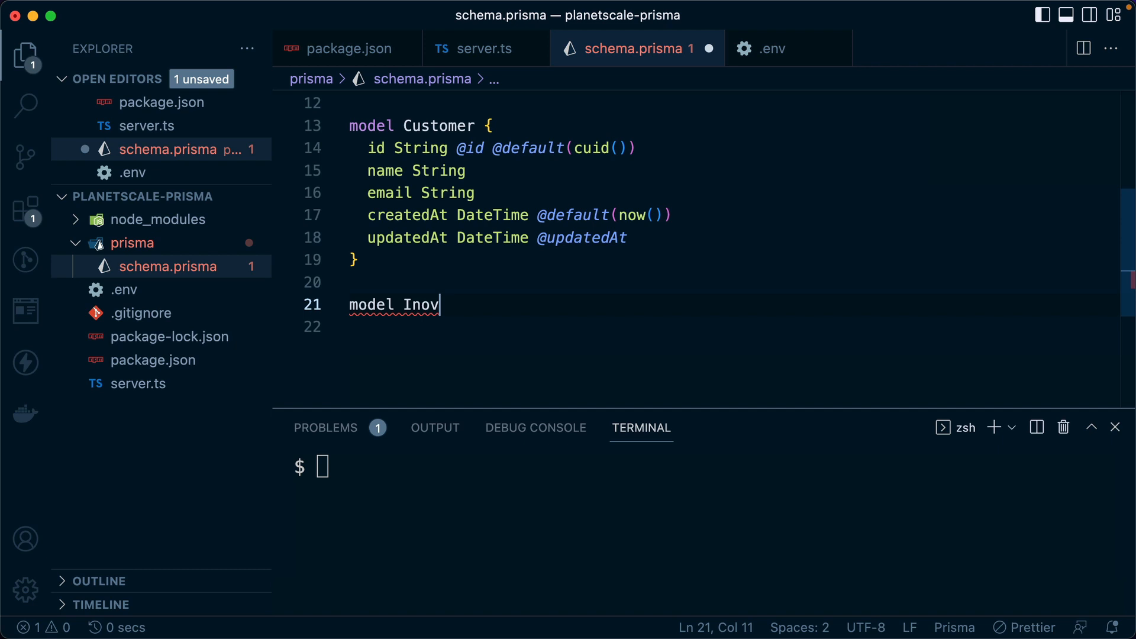
{"action": "type", "text": "ice"}
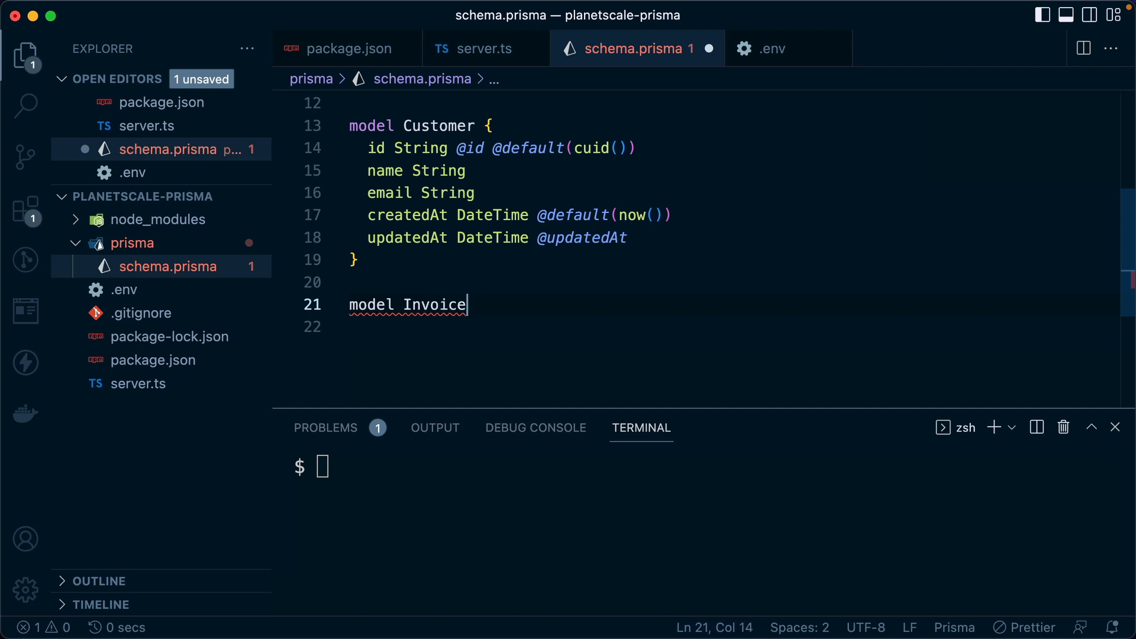
{"action": "type", "text": "{"}
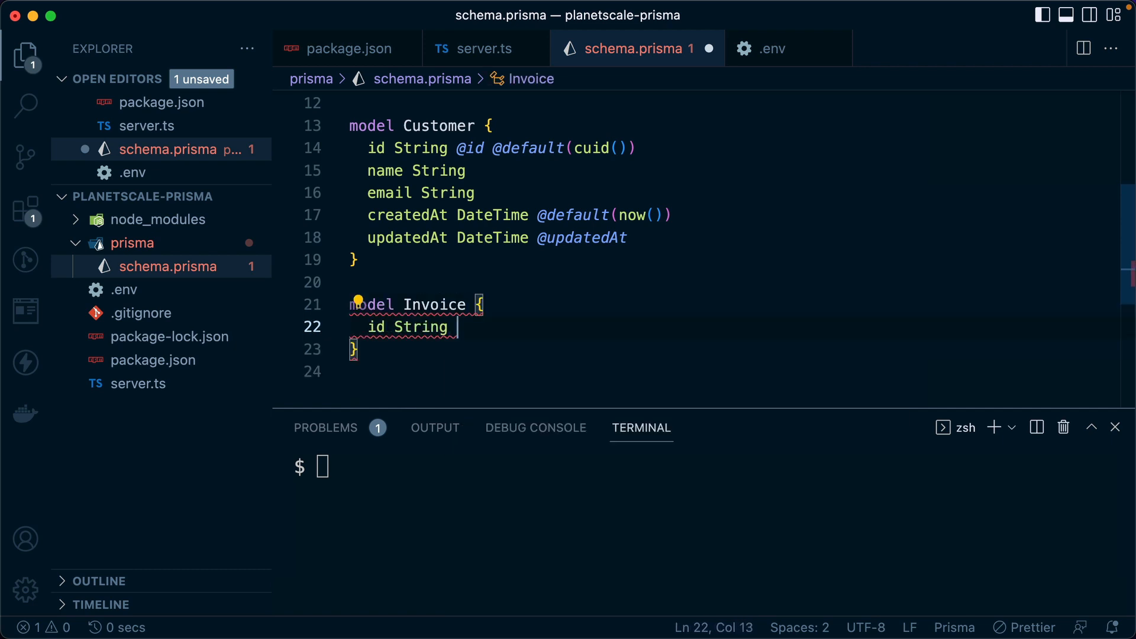
{"action": "type", "text": "@id @default(cuid("}
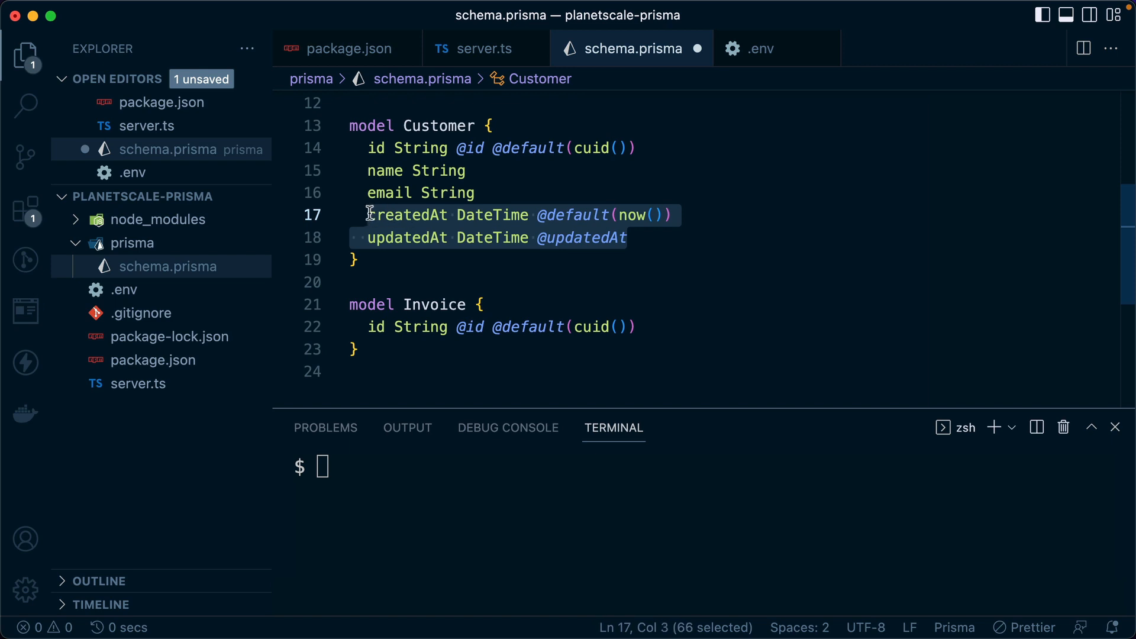
{"action": "type", "text": "createdAt DateTime @default(now())"}
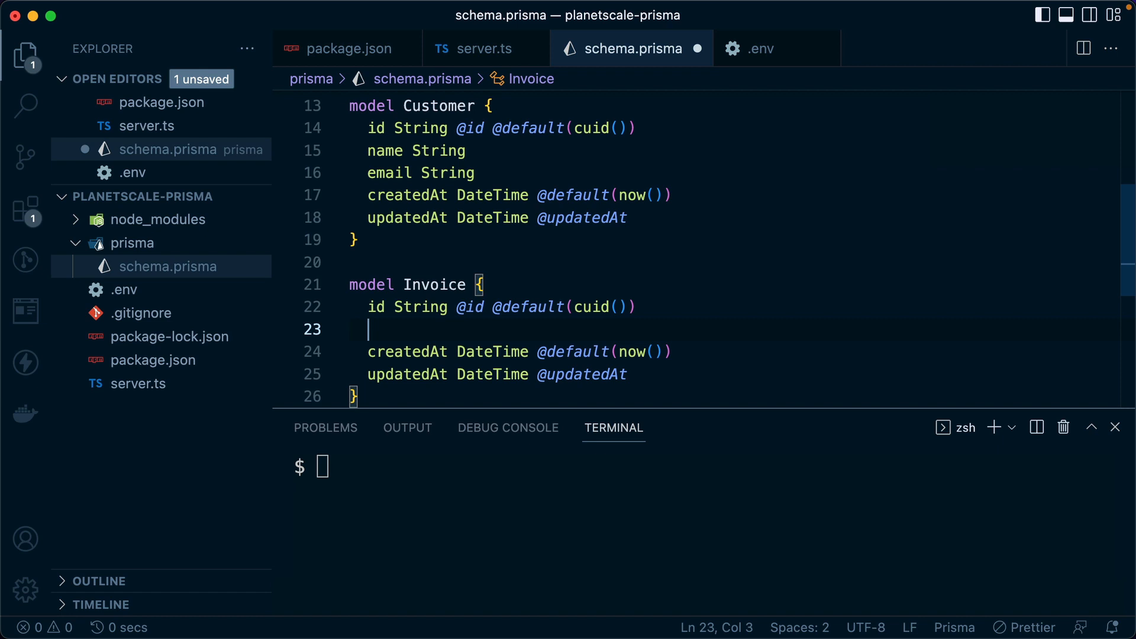
Step: Add number Int and an Int amount field commented as cents instead of Float
{"action": "type", "text": "number Int"}
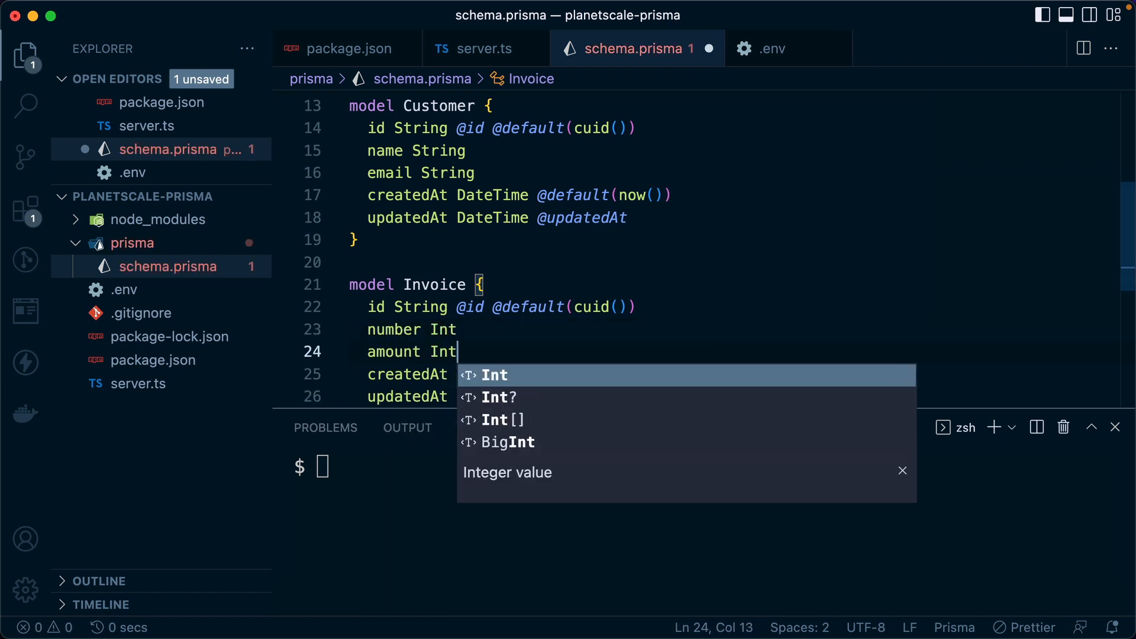
{"action": "type", "text": "//"}
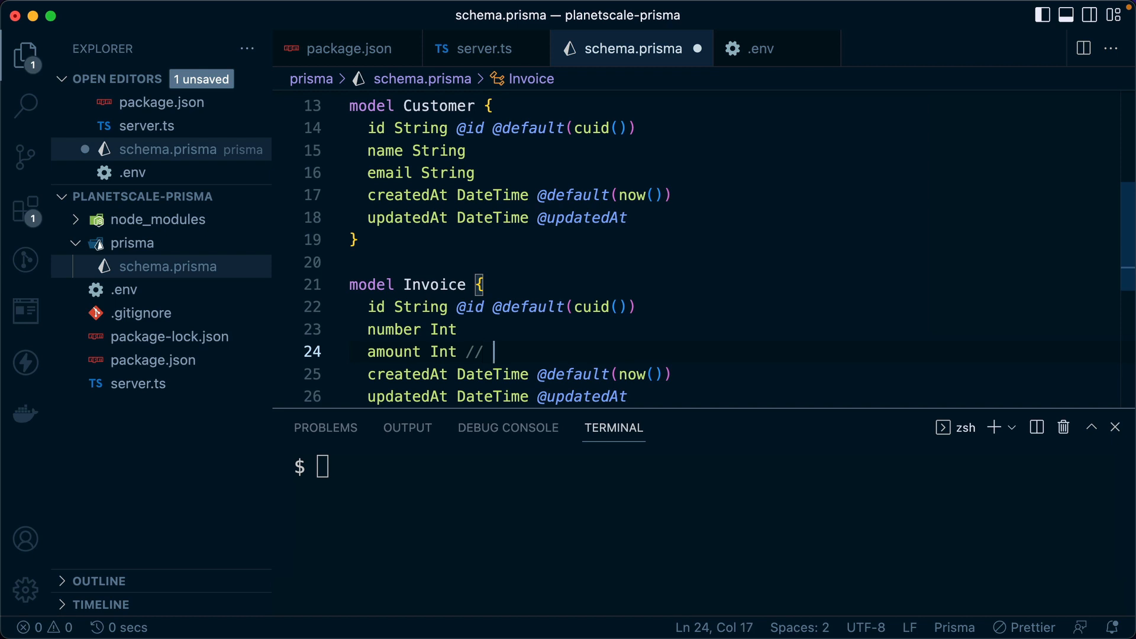
{"action": "type", "text": "cents instead of fractional dollar"}
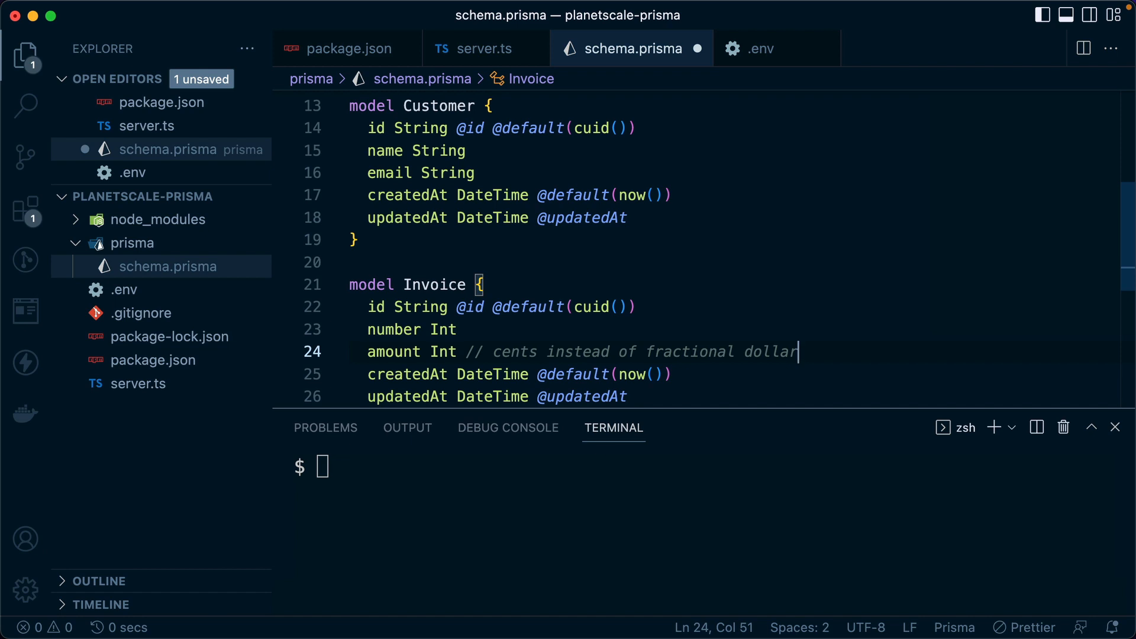
{"action": "double_click", "coordinate": [768, 352]}
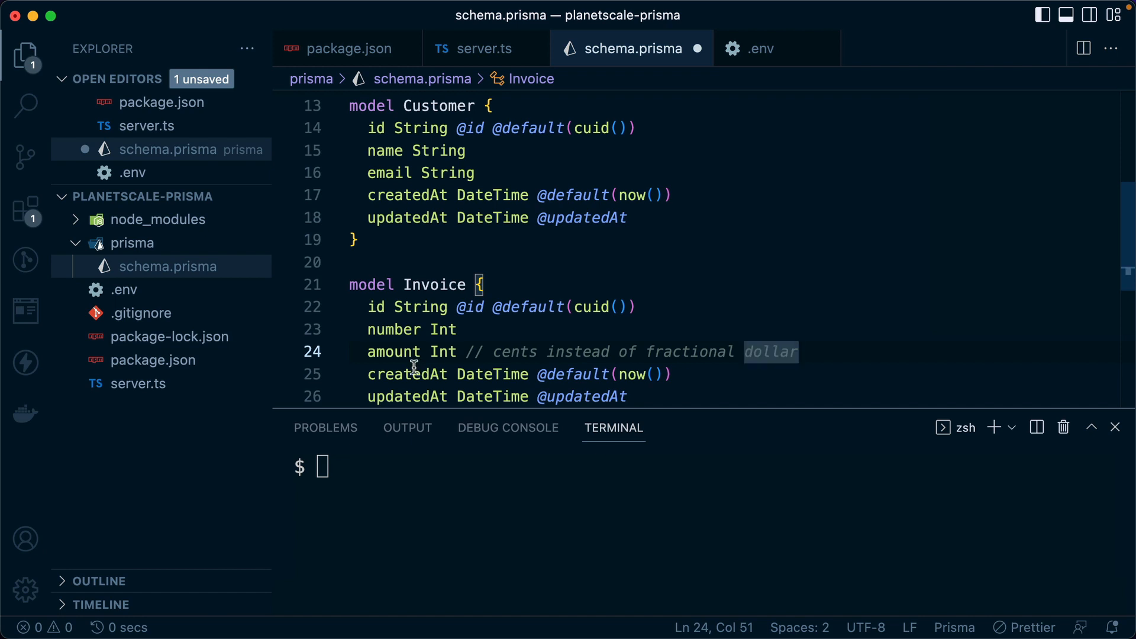
{"action": "type", "text": "Float"}
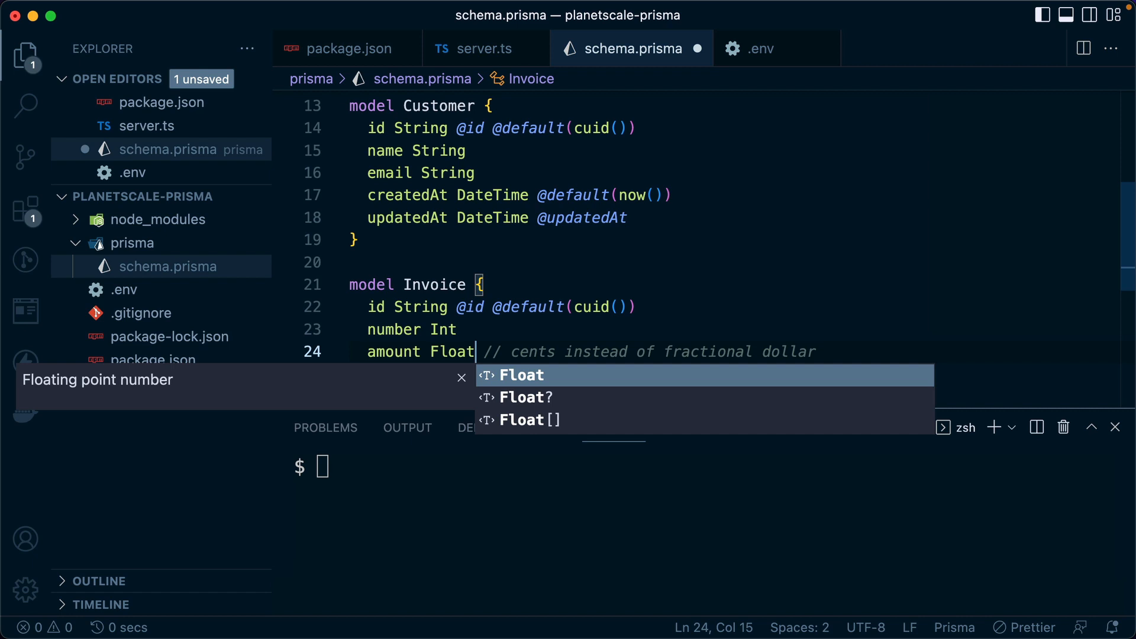
{"action": "type", "text": "Int"}
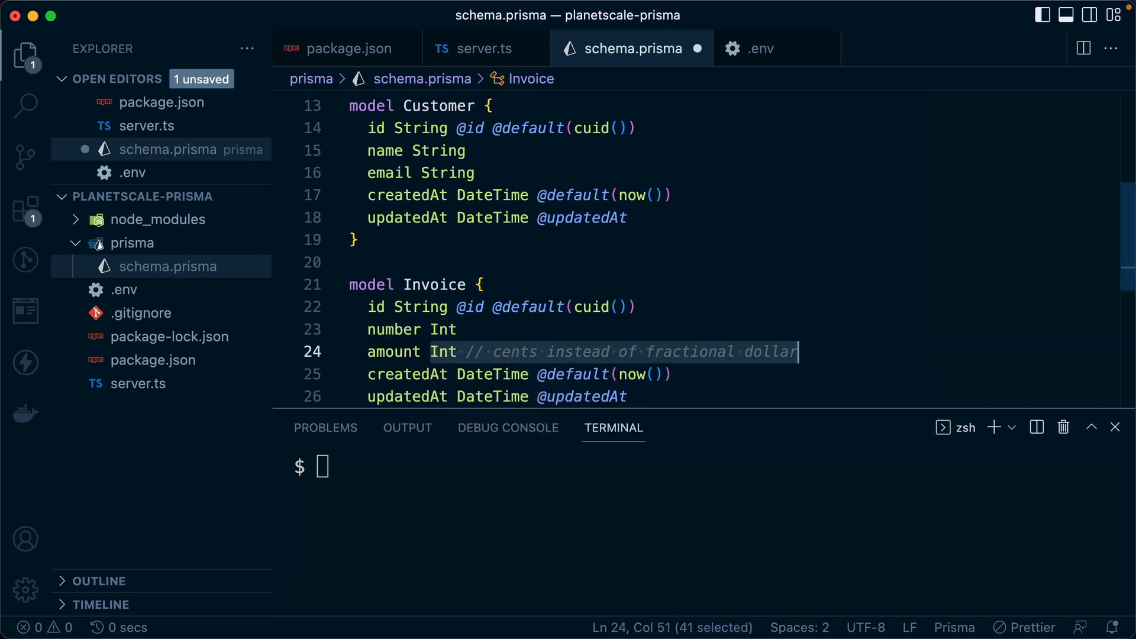
{"action": "double_click", "coordinate": [769, 351]}
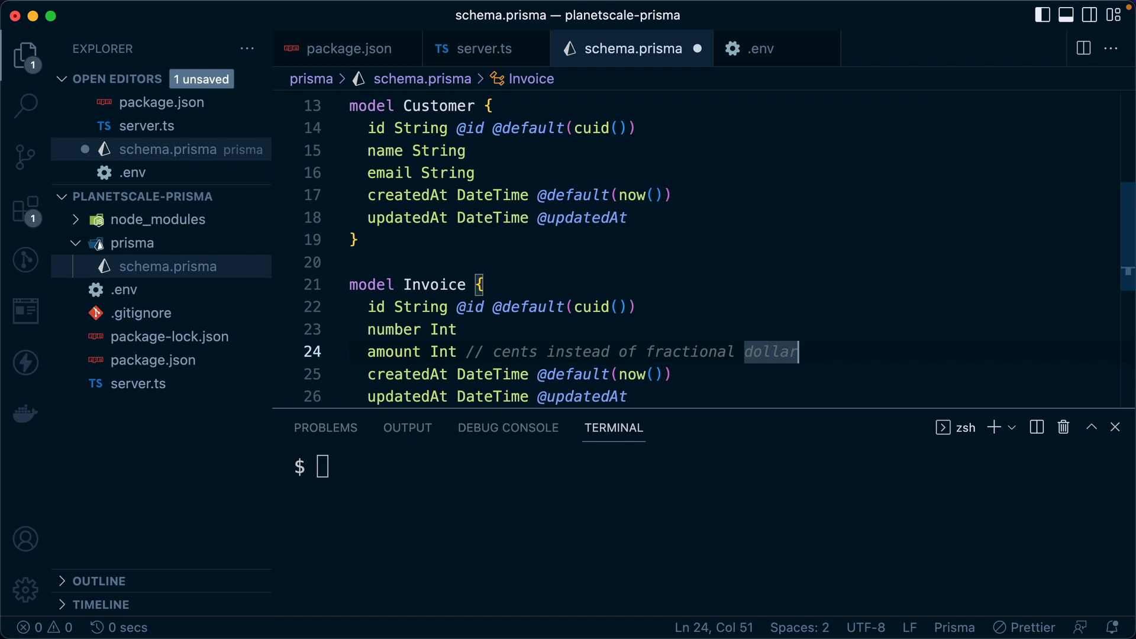
{"action": "scroll", "scroll_direction": "down", "scroll_amount": 3}
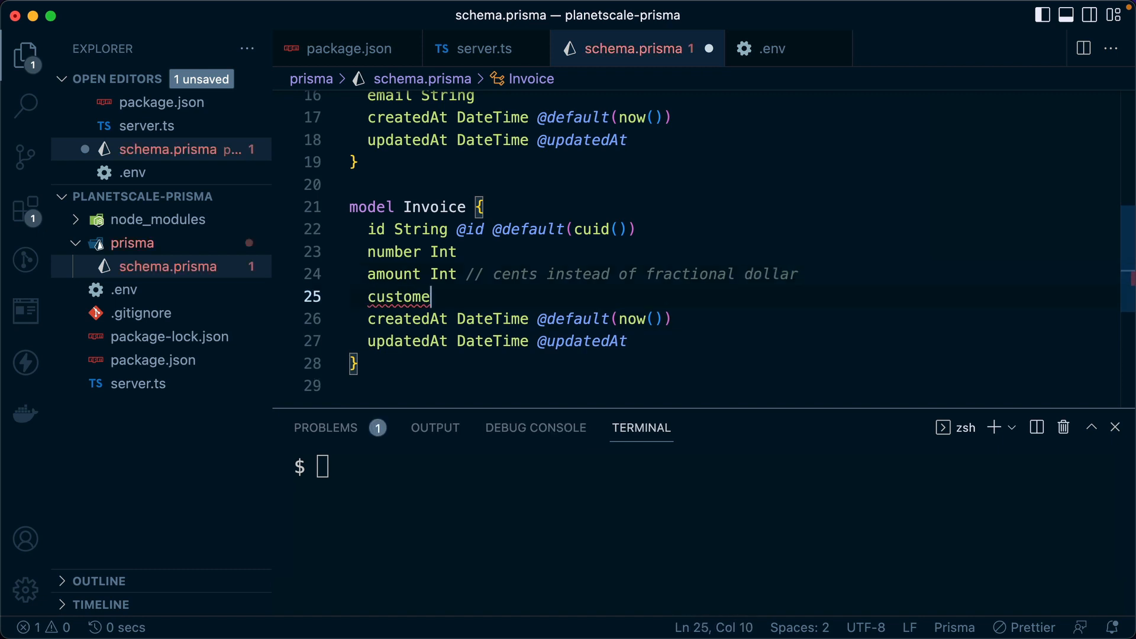
Step: Add a customer Customer relation on customerId referencing id to Invoice, and save
{"action": "type", "text": "r Customer @relation(fields: [customerId], references: [id"}
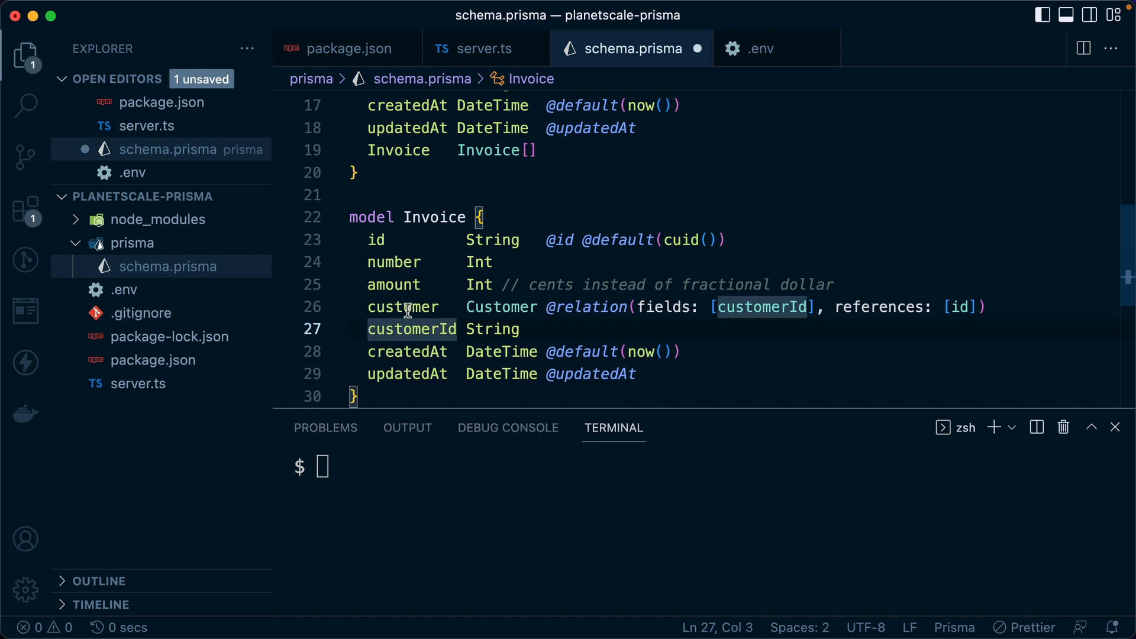
{"action": "scroll", "scroll_direction": "up", "scroll_amount": 3}
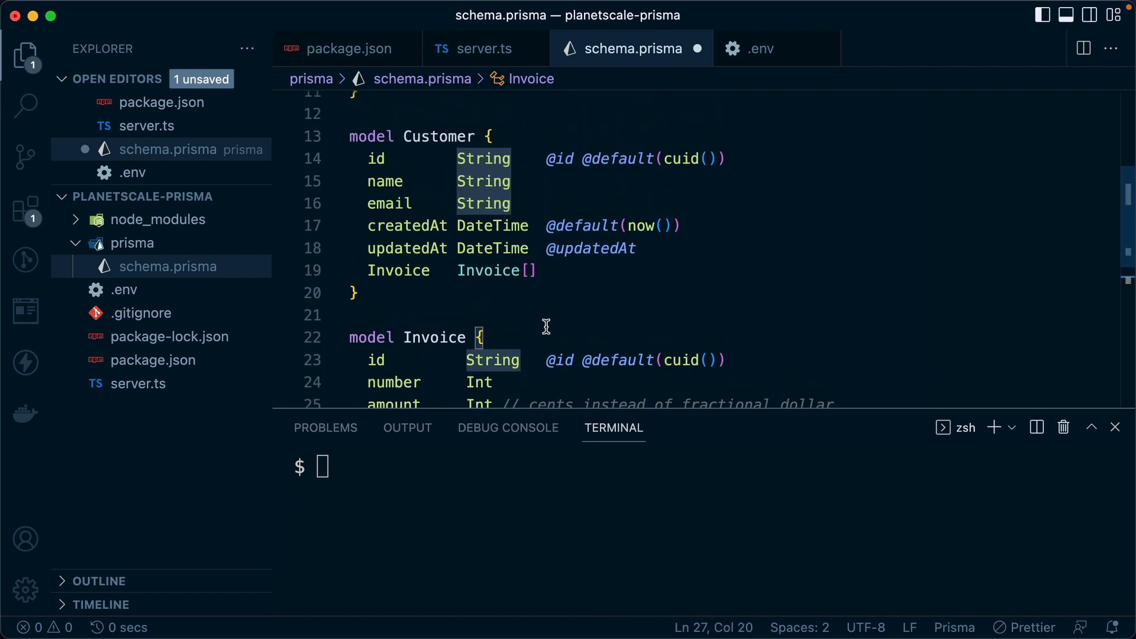
{"action": "left_click", "coordinate": [372, 270]}
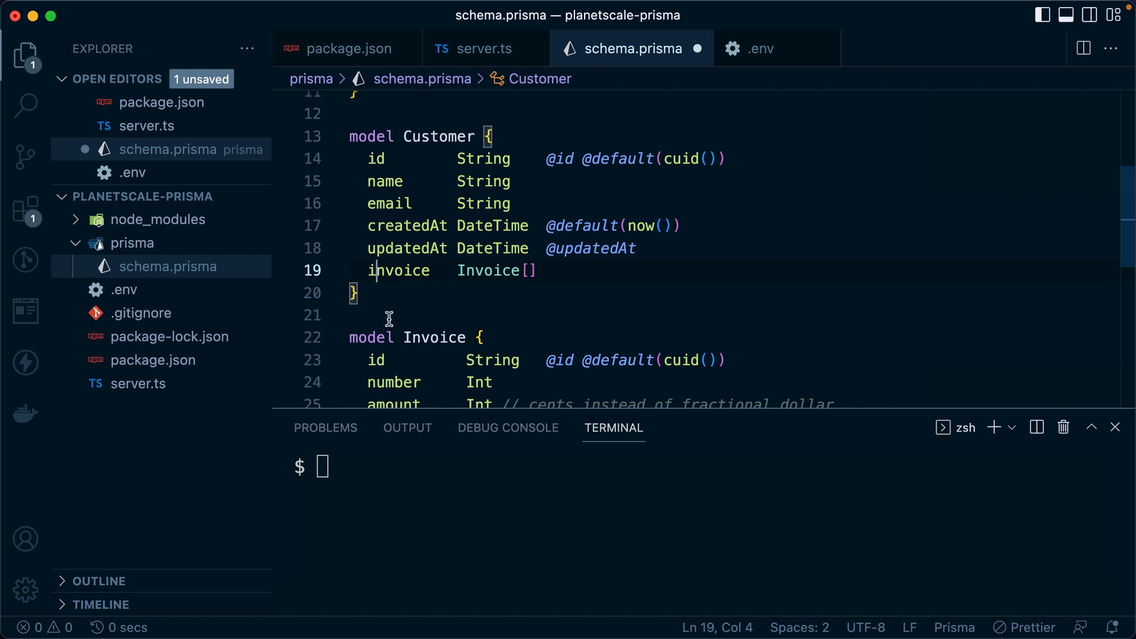
{"action": "double_click", "coordinate": [432, 337]}
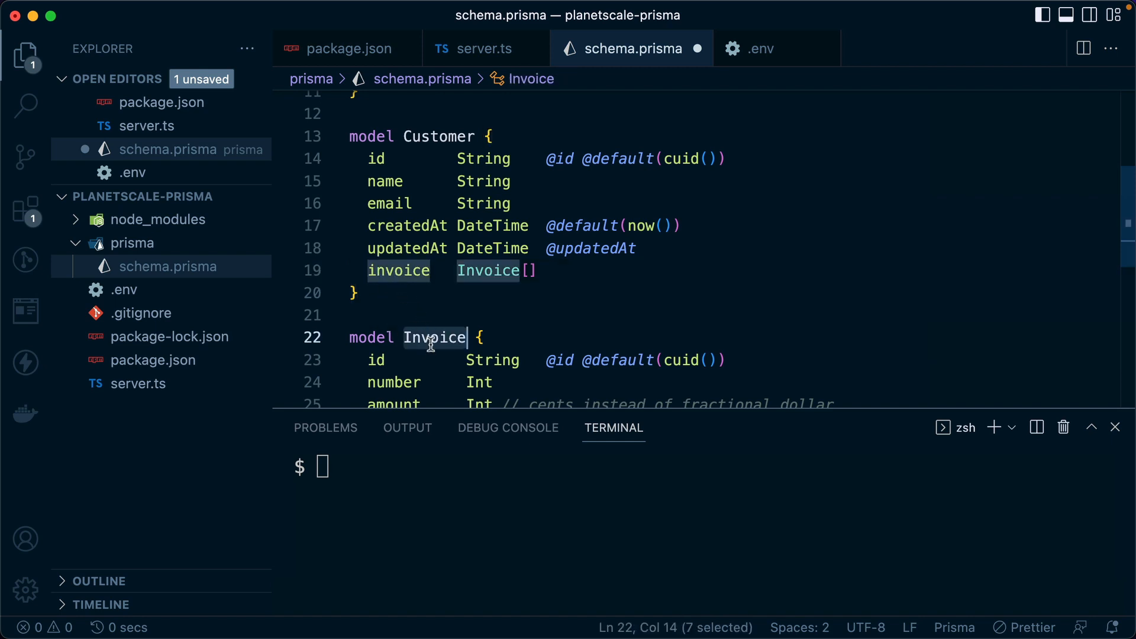
{"action": "left_click", "coordinate": [366, 270]}
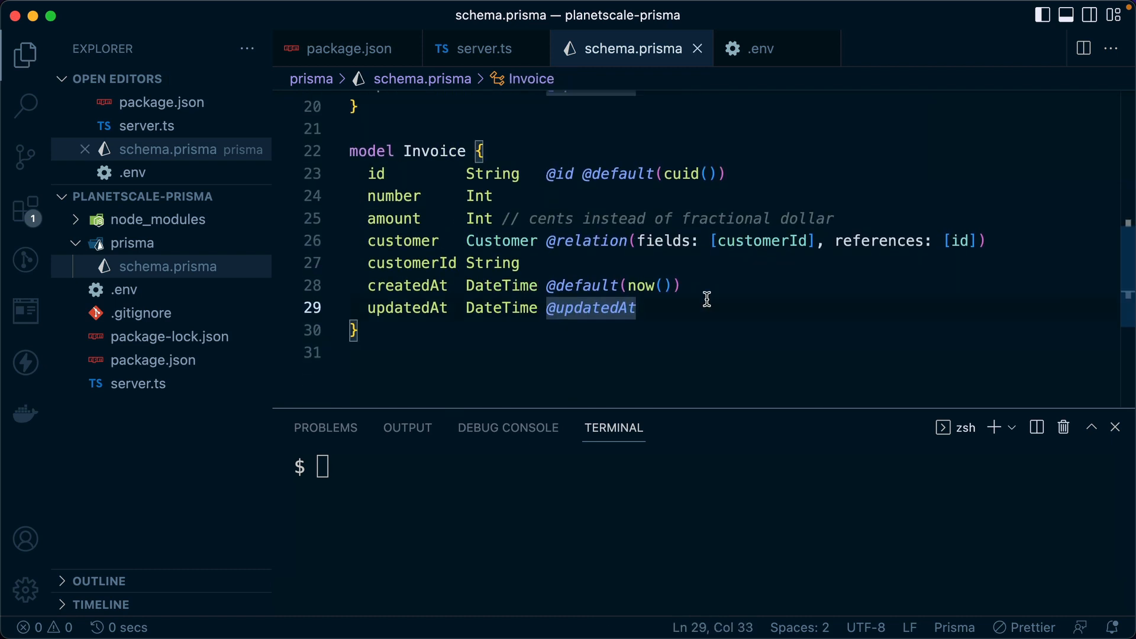
Step: Move the invoices list above the timestamps, then run npx prisma migrate dev, which fails
{"action": "scroll", "scroll_direction": "up", "scroll_amount": 3}
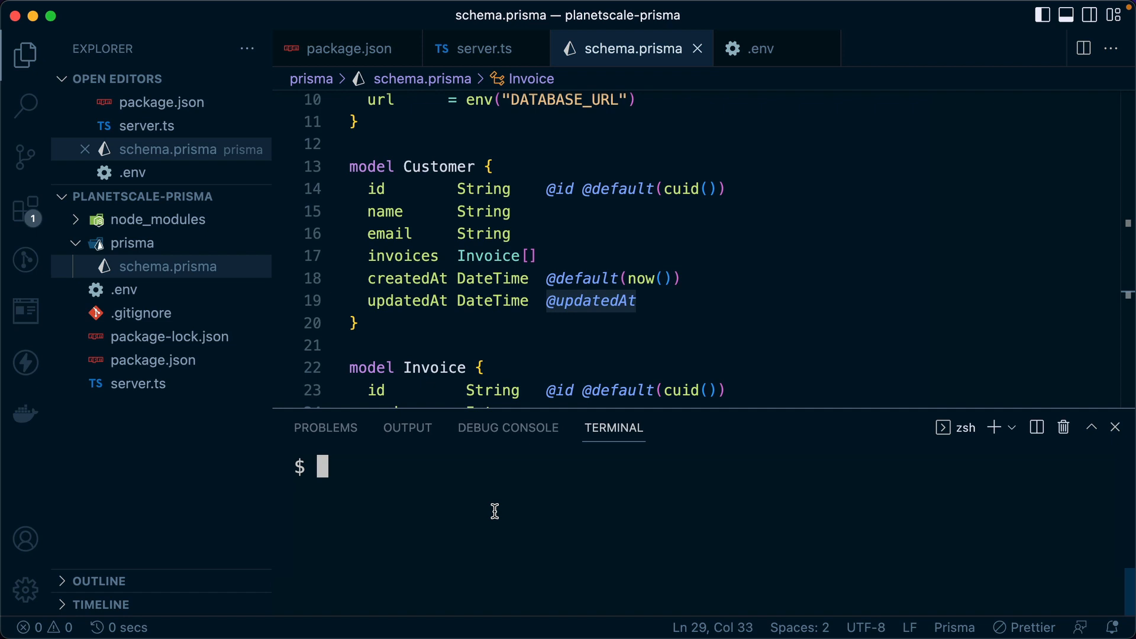
{"action": "type", "text": "npx prisma"}
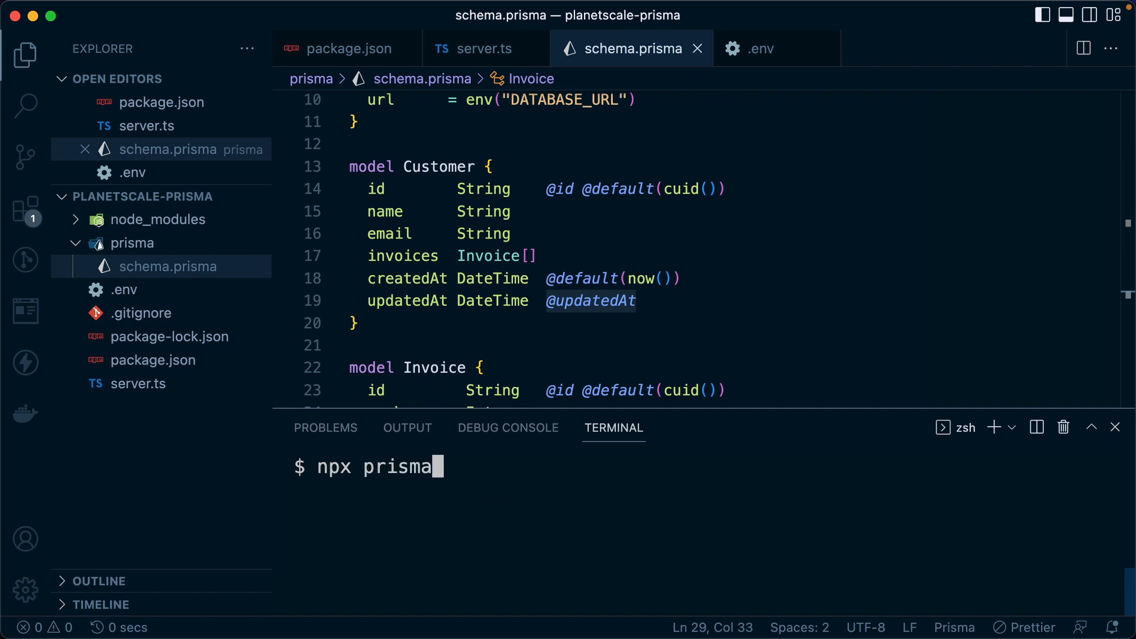
{"action": "type", "text": "migrate dev"}
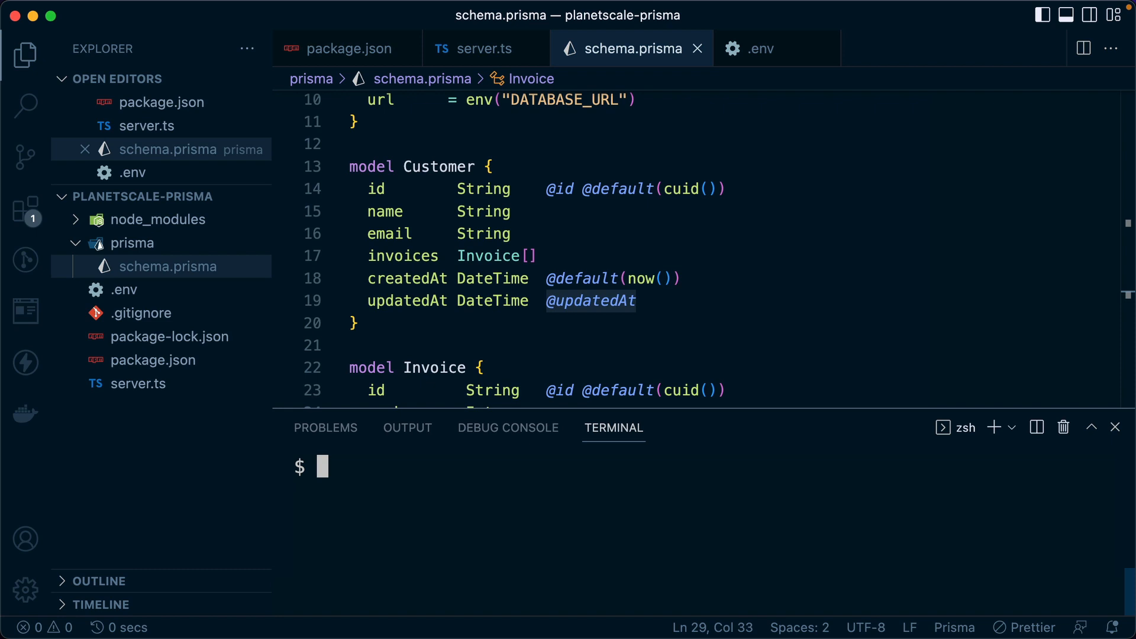
{"action": "type", "text": "npx pri"}
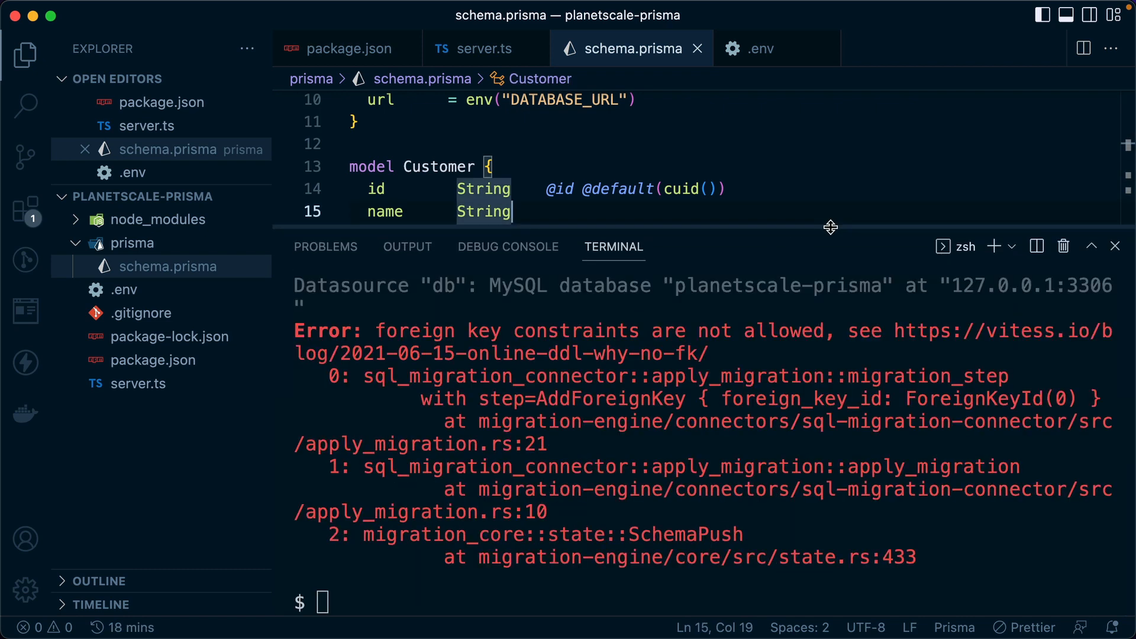
{"action": "mouse_move", "coordinate": [304, 347]}
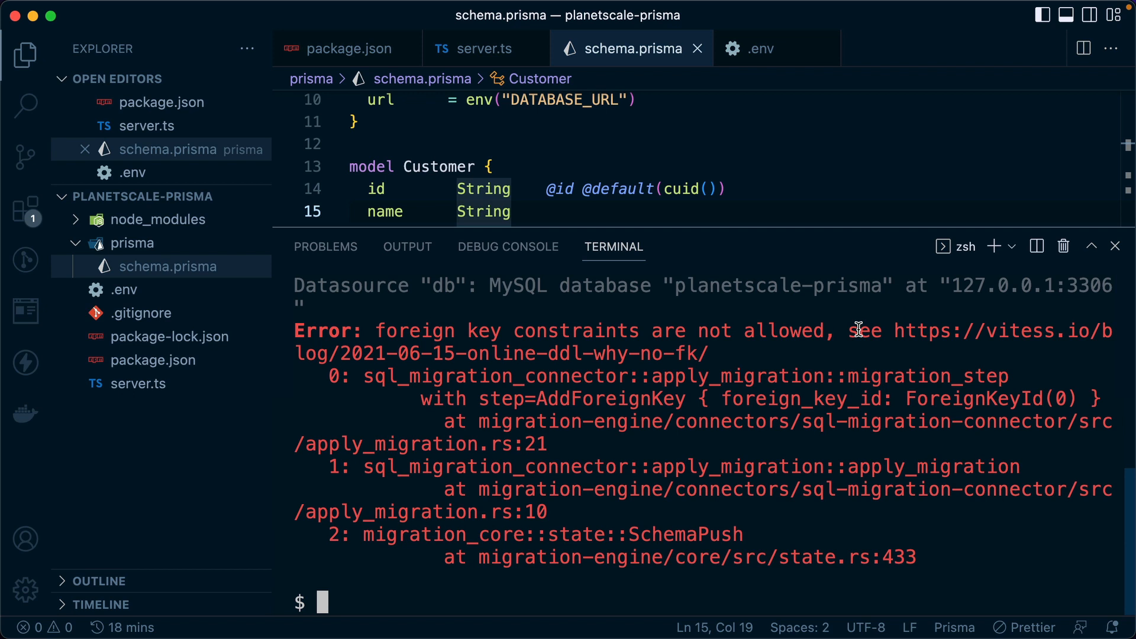
{"action": "mouse_move", "coordinate": [761, 350]}
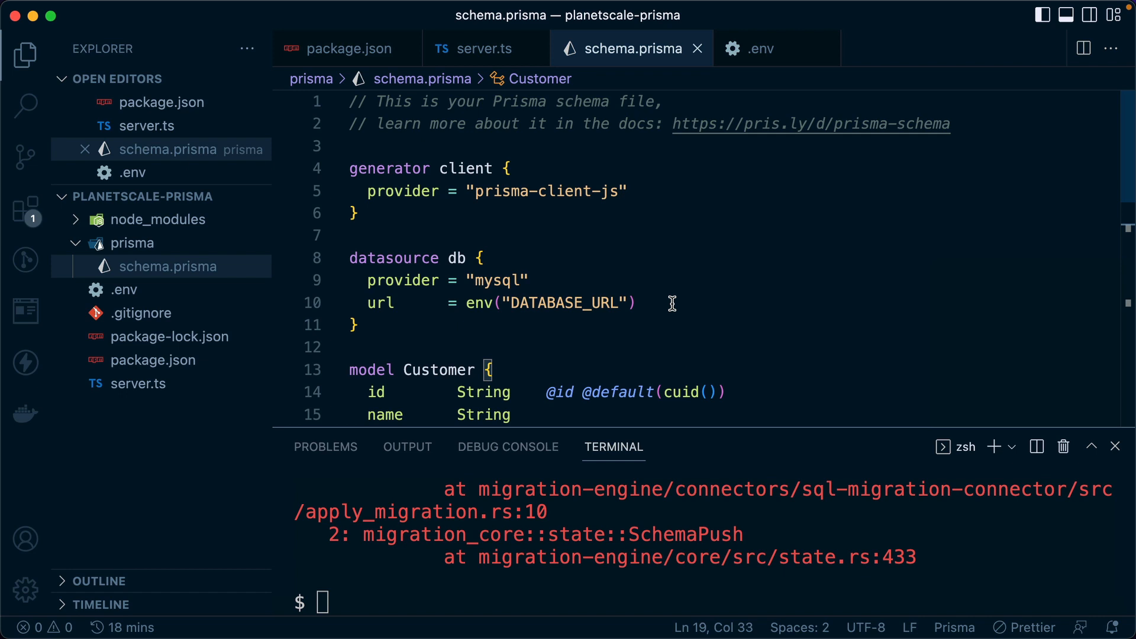
Step: Add relationMode = "prisma" below the url line in the datasource db block
{"action": "left_click", "coordinate": [636, 303]}
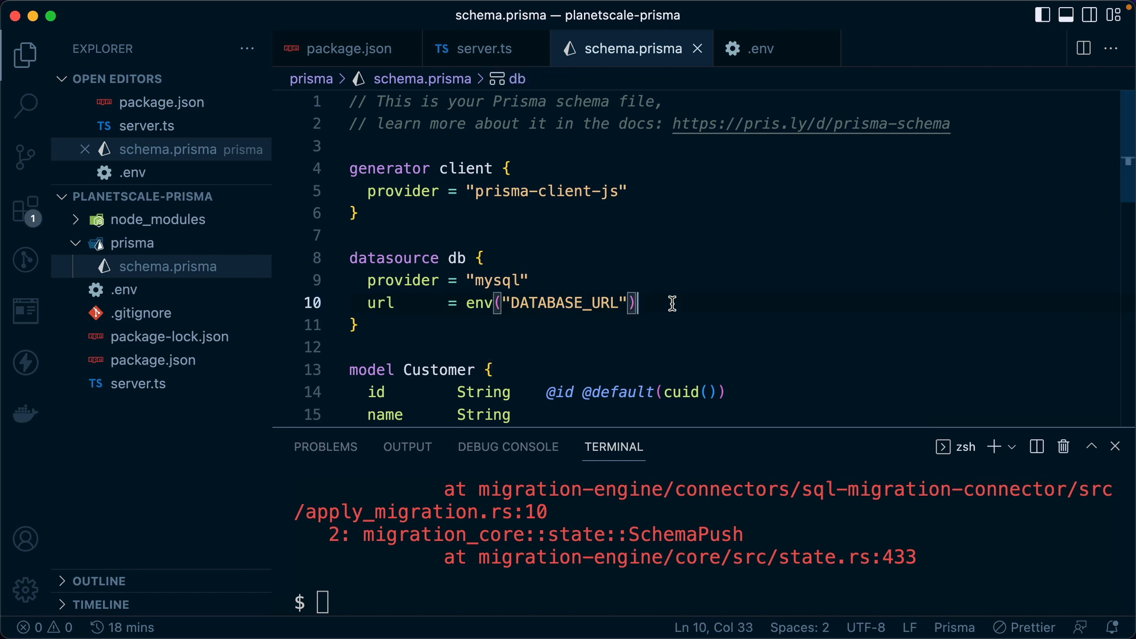
{"action": "type", "text": "relationMode ="}
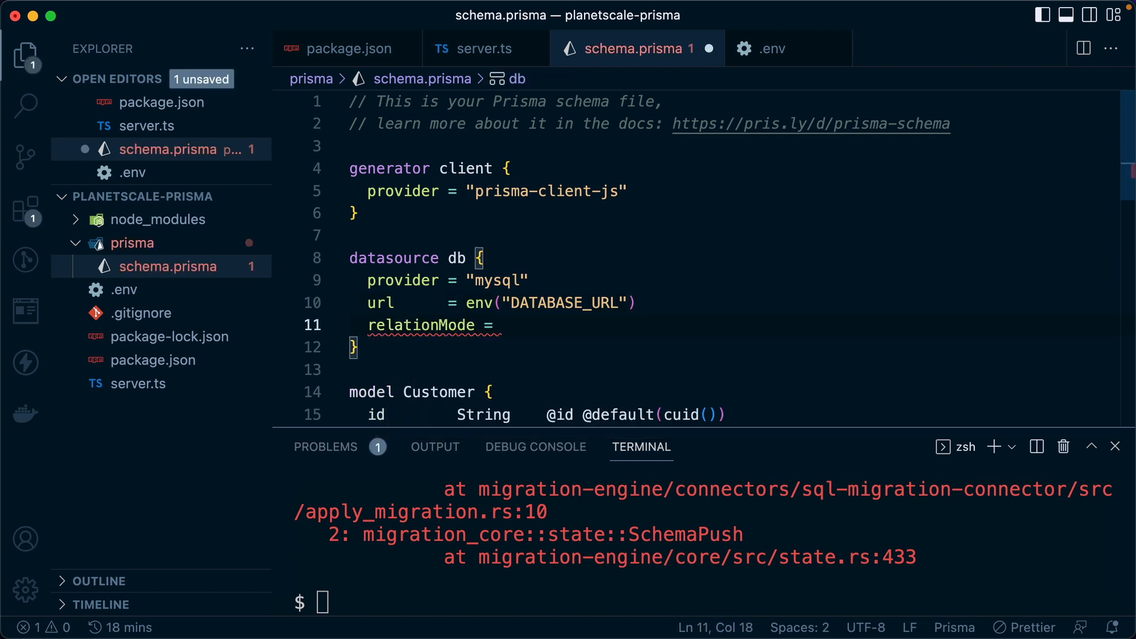
{"action": "type", "text": "\"prisma\""}
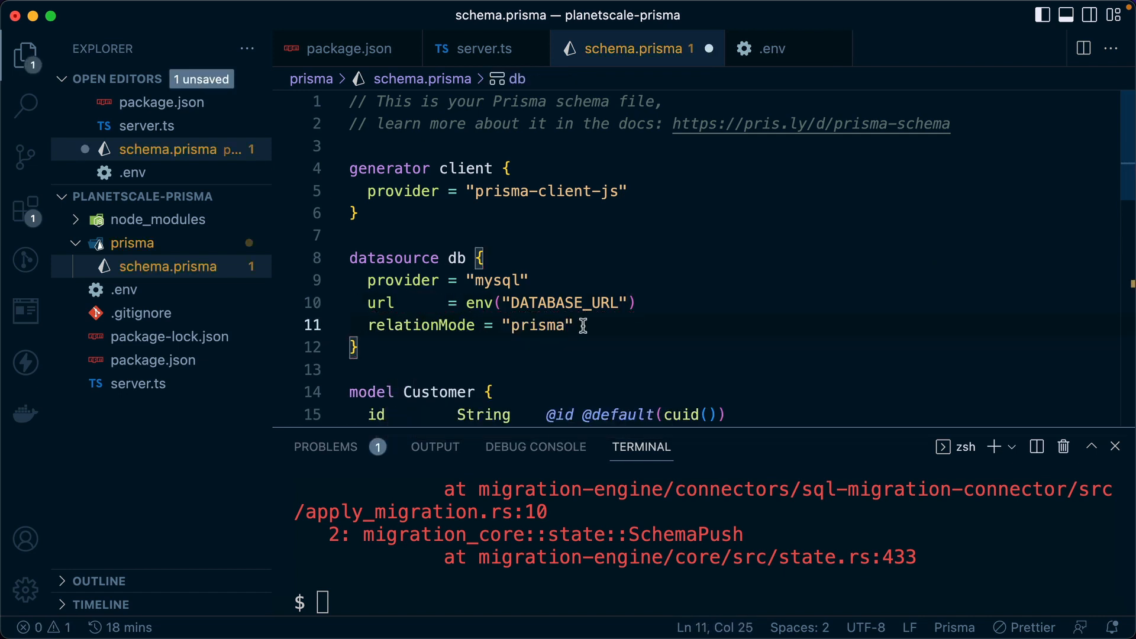
{"action": "left_click", "coordinate": [574, 325]}
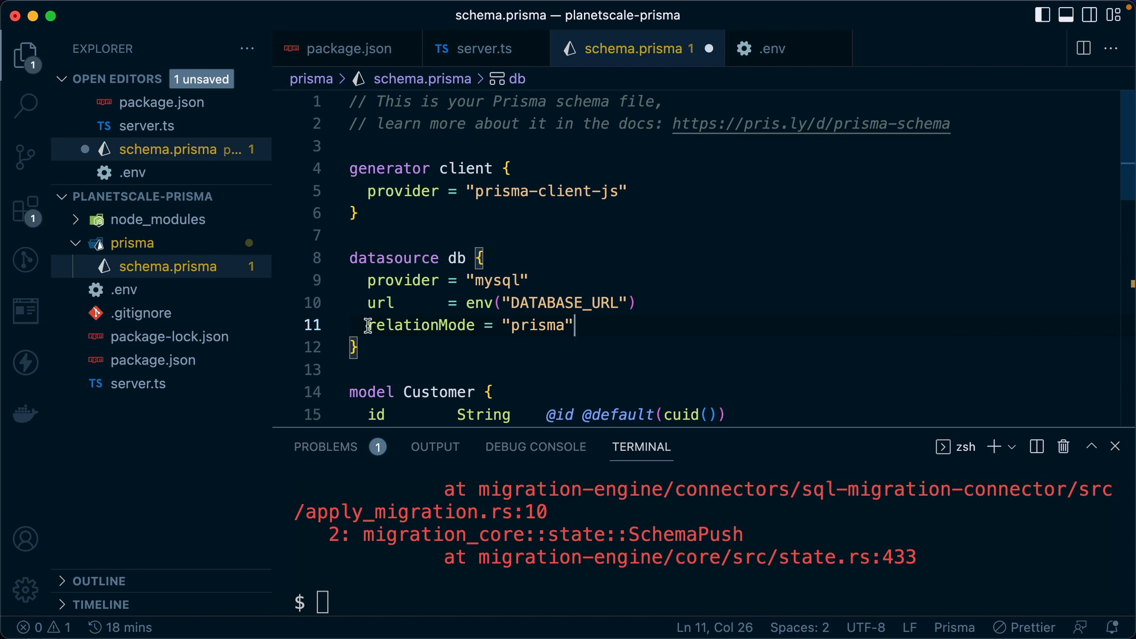
{"action": "mouse_move", "coordinate": [663, 305]}
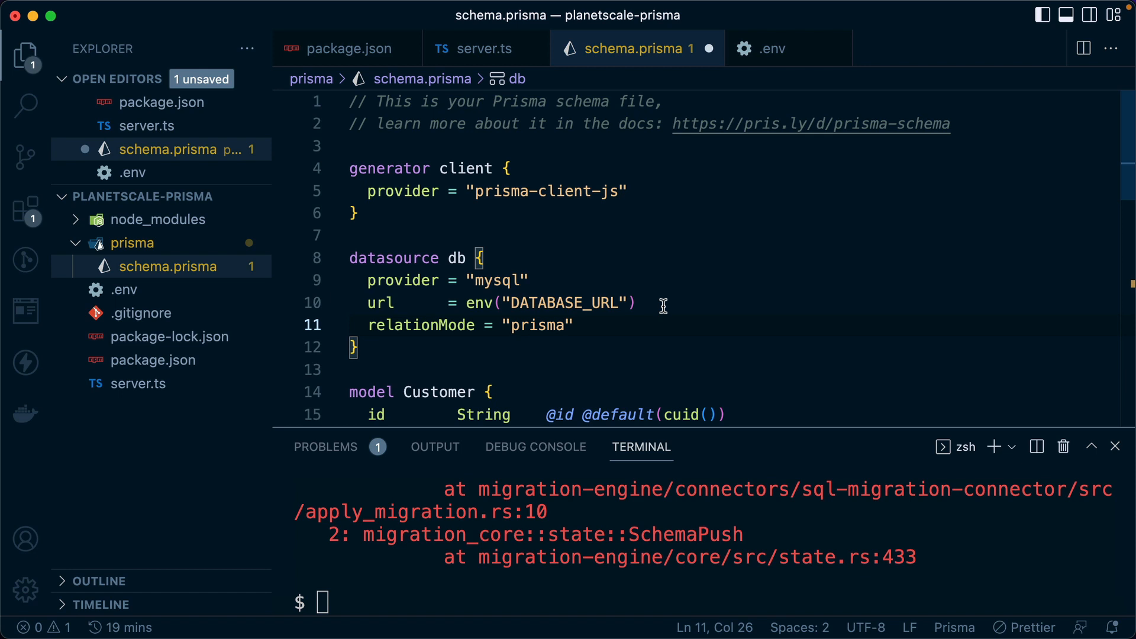
{"action": "mouse_move", "coordinate": [774, 415]}
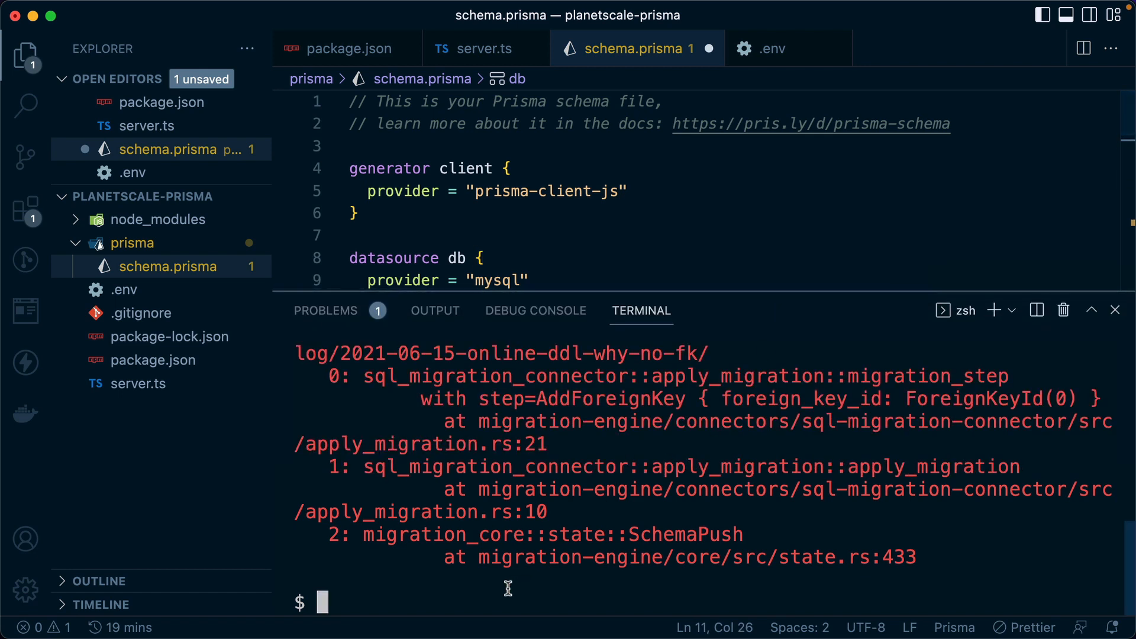
Step: Run npx prisma db push and complete the PlanetScale device confirmation
{"action": "type", "text": "npx"}
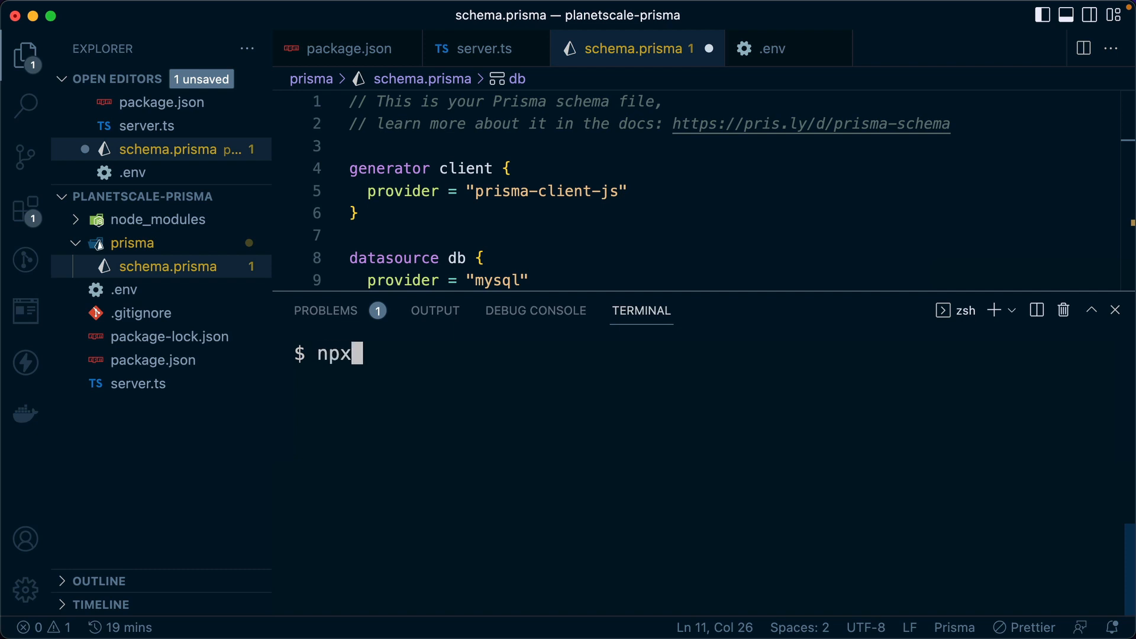
{"action": "type", "text": "prisma db push"}
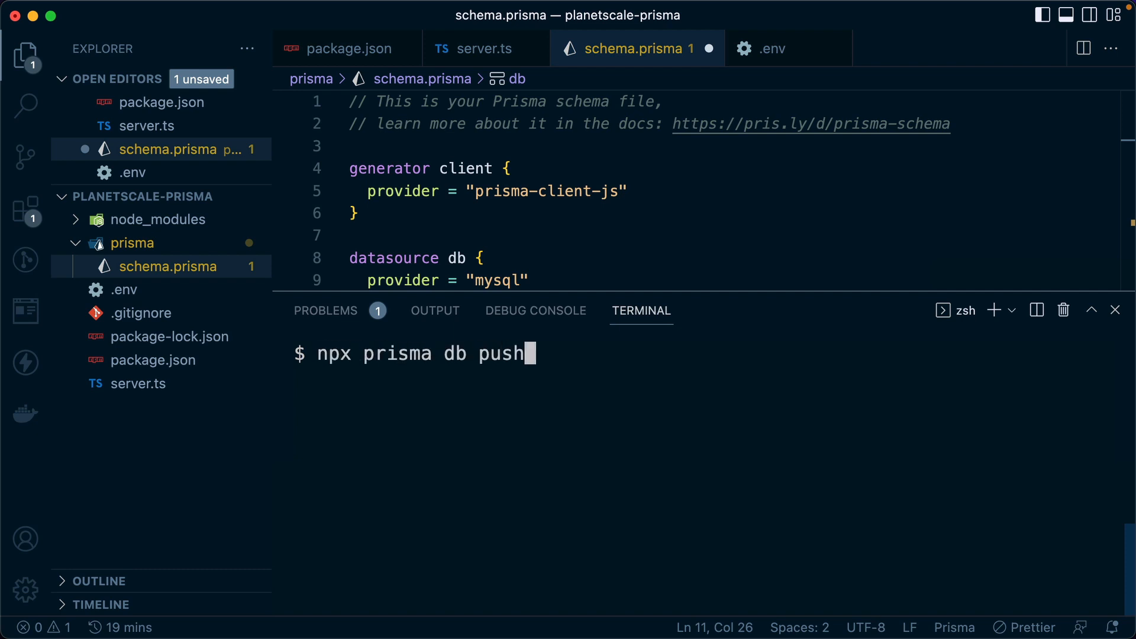
{"action": "mouse_move", "coordinate": [631, 226]}
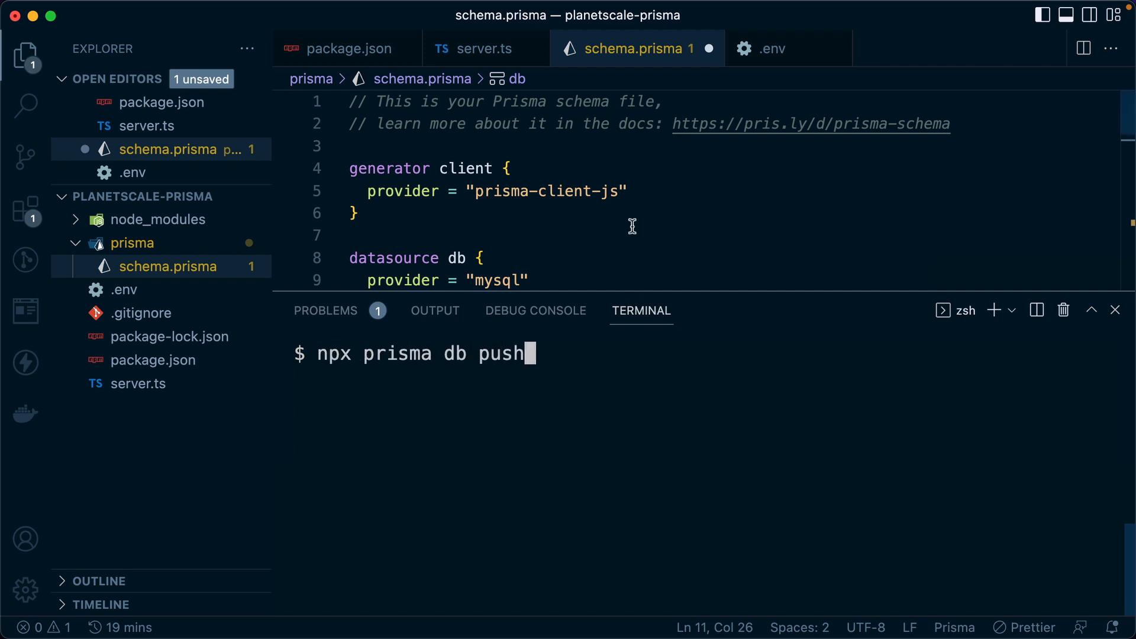
{"action": "scroll", "scroll_direction": "down", "scroll_amount": 3}
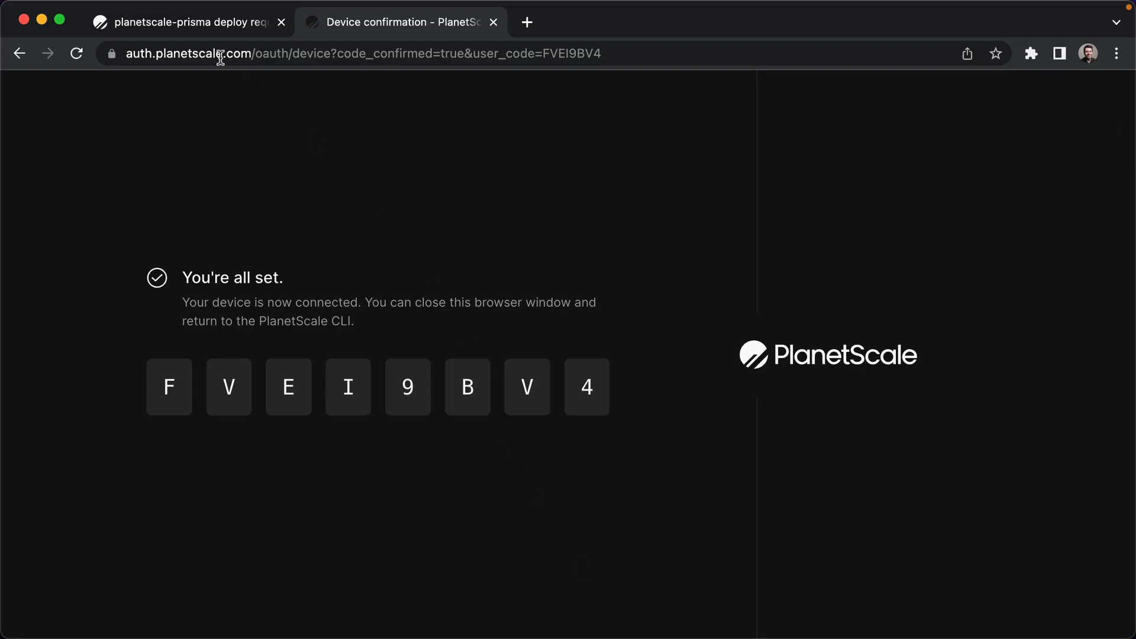
Step: Check the main branch schema for Customer and Invoice tables, then return to Overview
{"action": "left_click", "coordinate": [184, 22]}
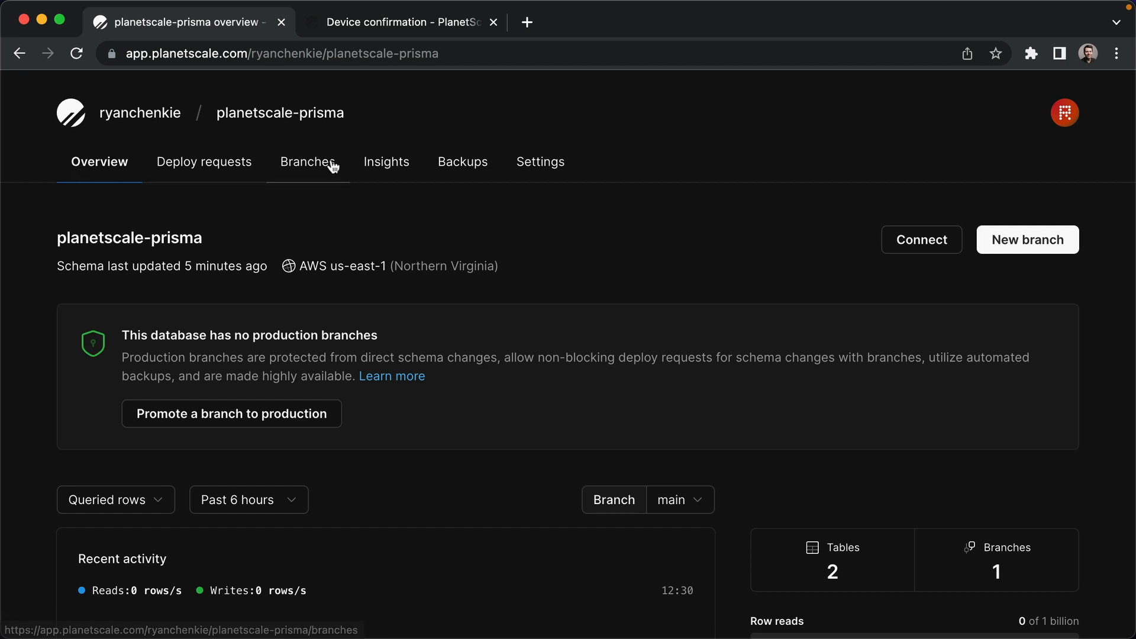
{"action": "left_click", "coordinate": [307, 162]}
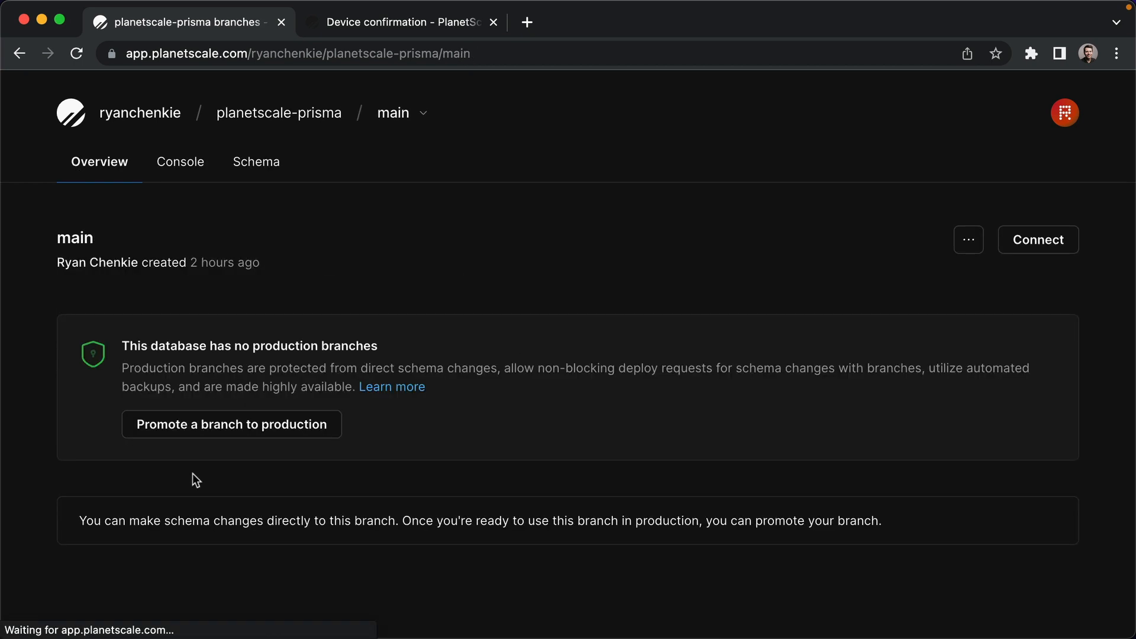
{"action": "left_click", "coordinate": [254, 162]}
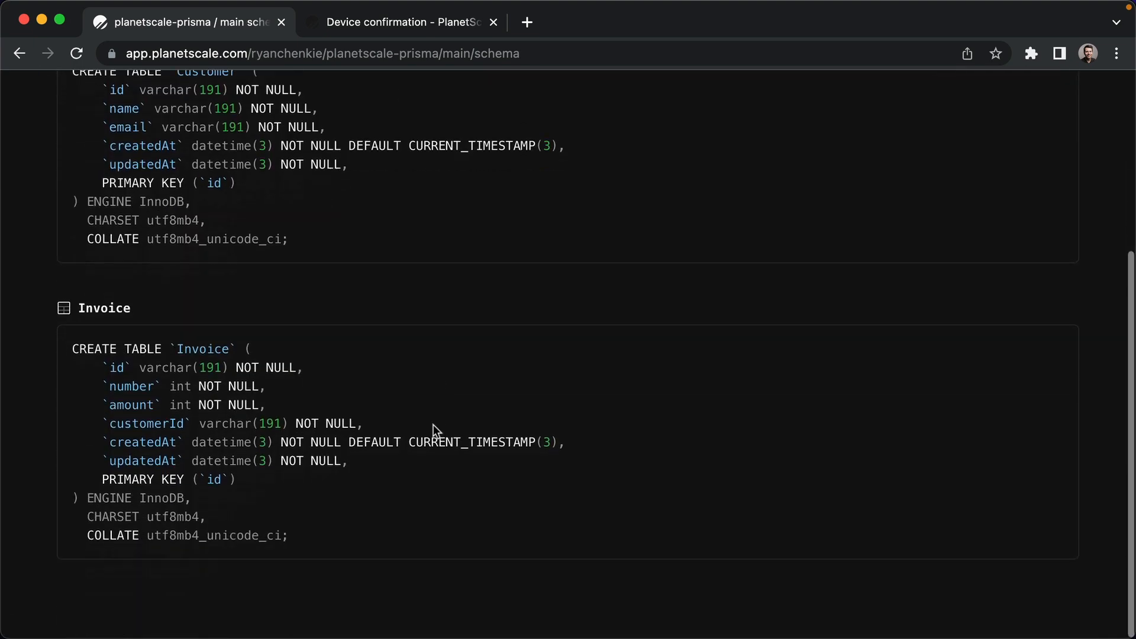
{"action": "scroll", "scroll_direction": "up", "scroll_amount": 3}
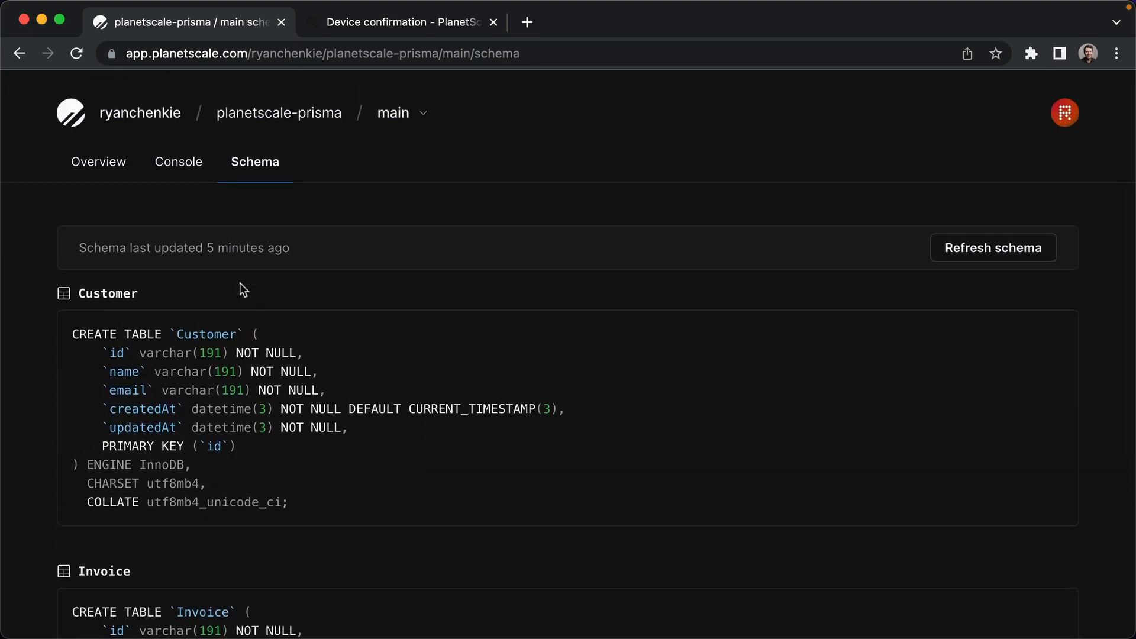
{"action": "left_click", "coordinate": [99, 161]}
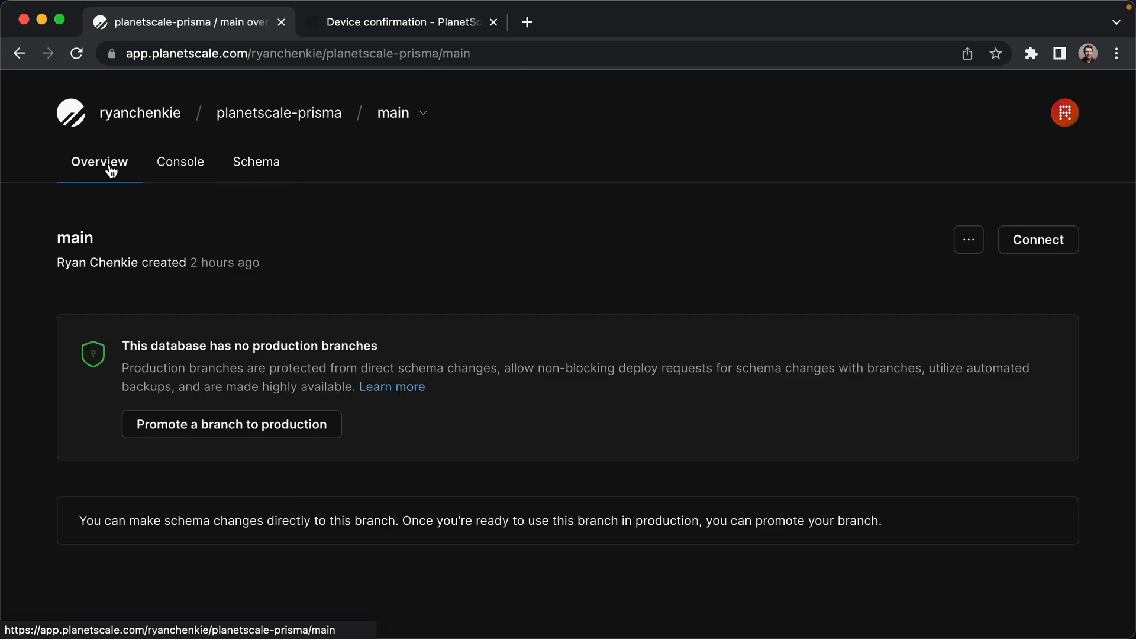
{"action": "mouse_move", "coordinate": [138, 342]}
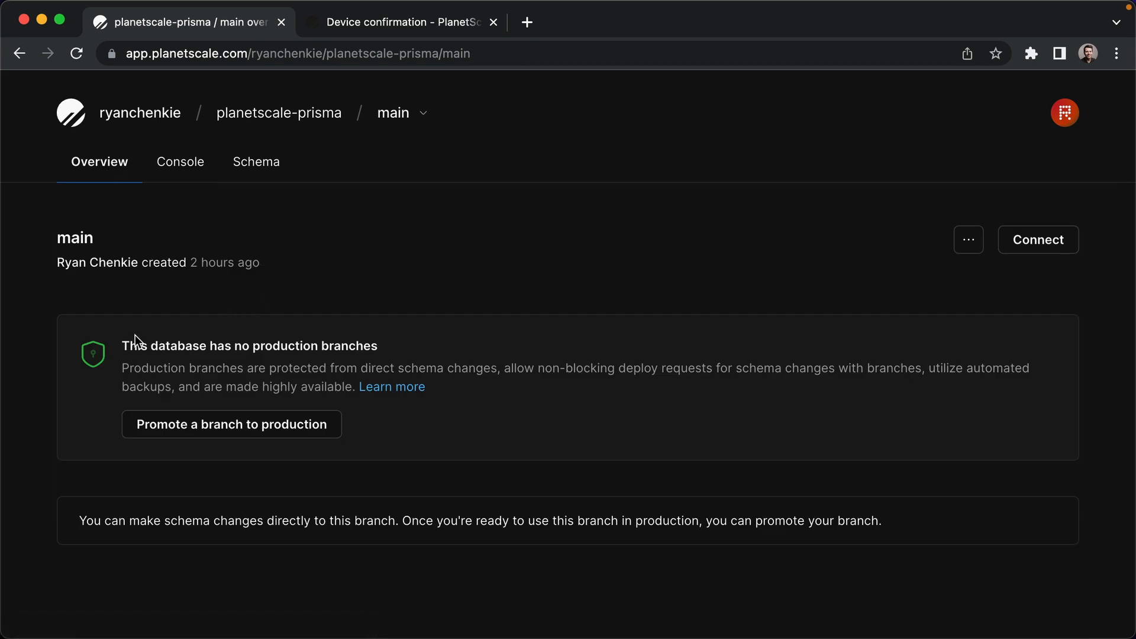
{"action": "mouse_move", "coordinate": [205, 432]}
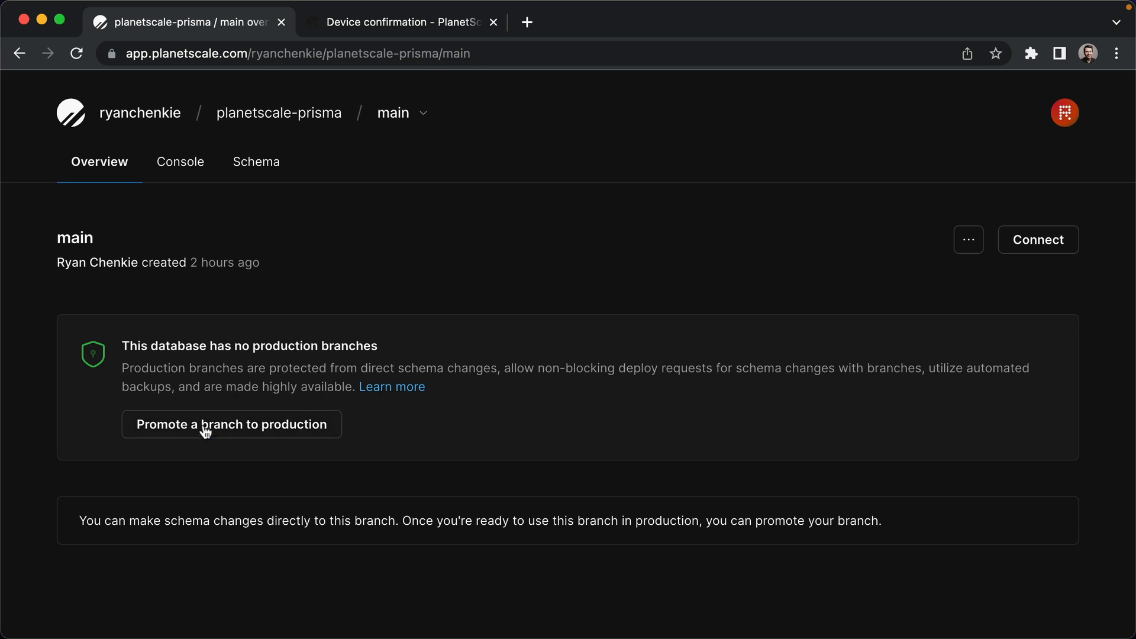
Step: Open the 'Promote a branch to production' dialog for the main branch
{"action": "left_click", "coordinate": [231, 424]}
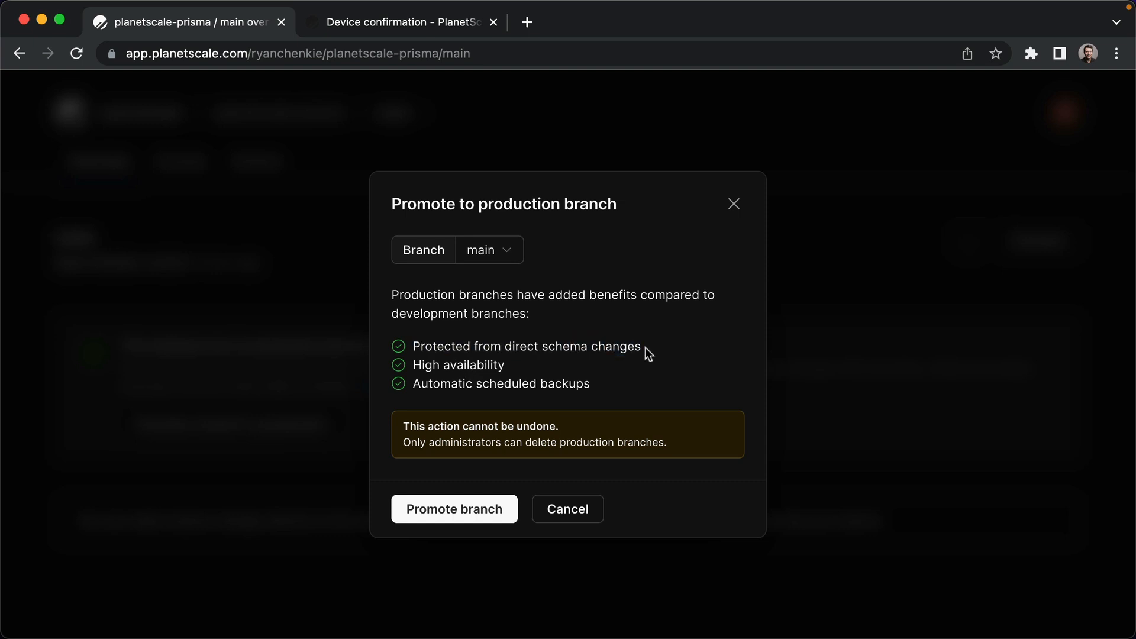
{"action": "mouse_move", "coordinate": [417, 383]}
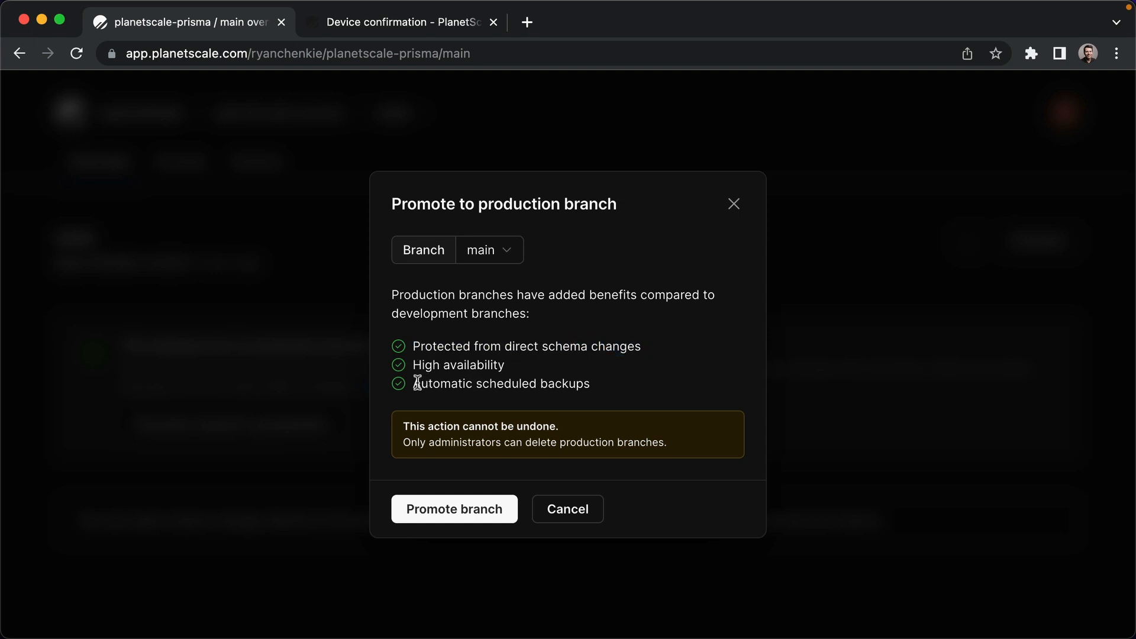
{"action": "mouse_move", "coordinate": [615, 390]}
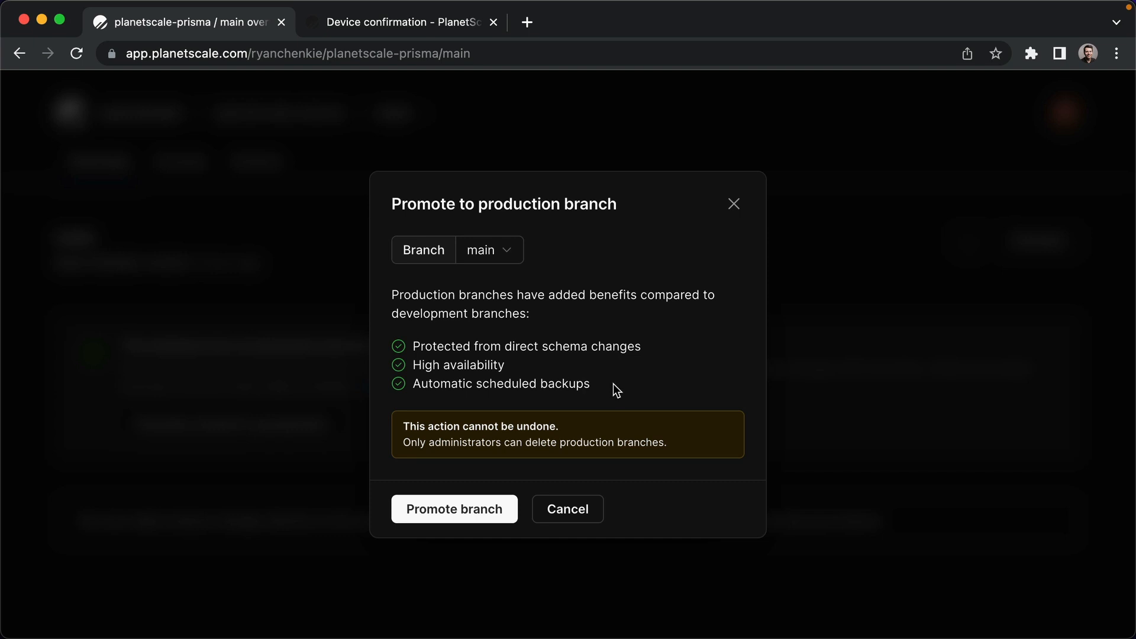